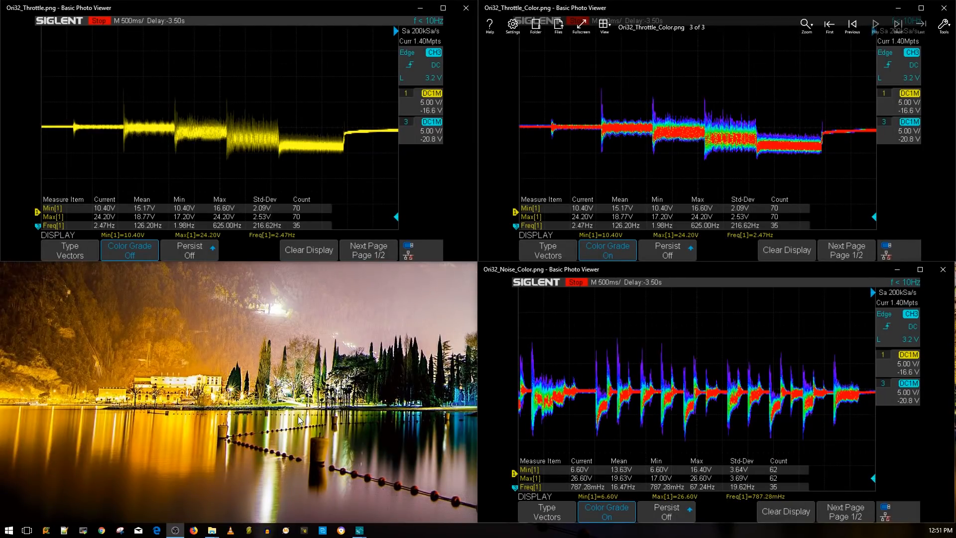
mouse_move(316, 430)
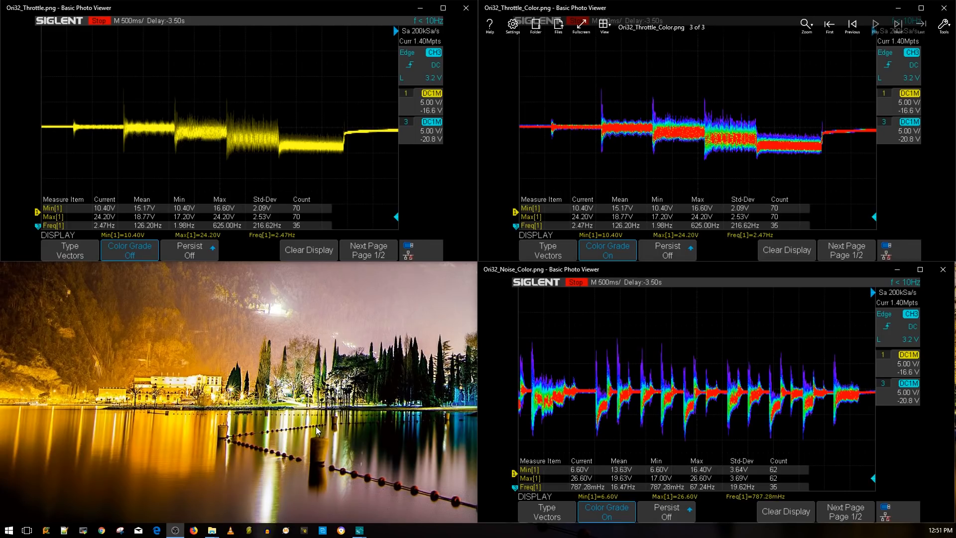
mouse_move(313, 419)
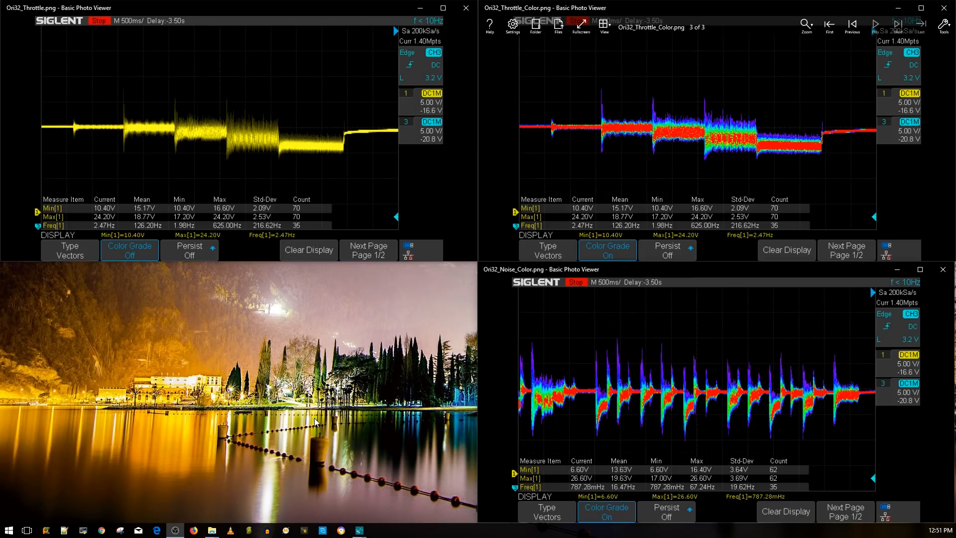
mouse_move(913, 322)
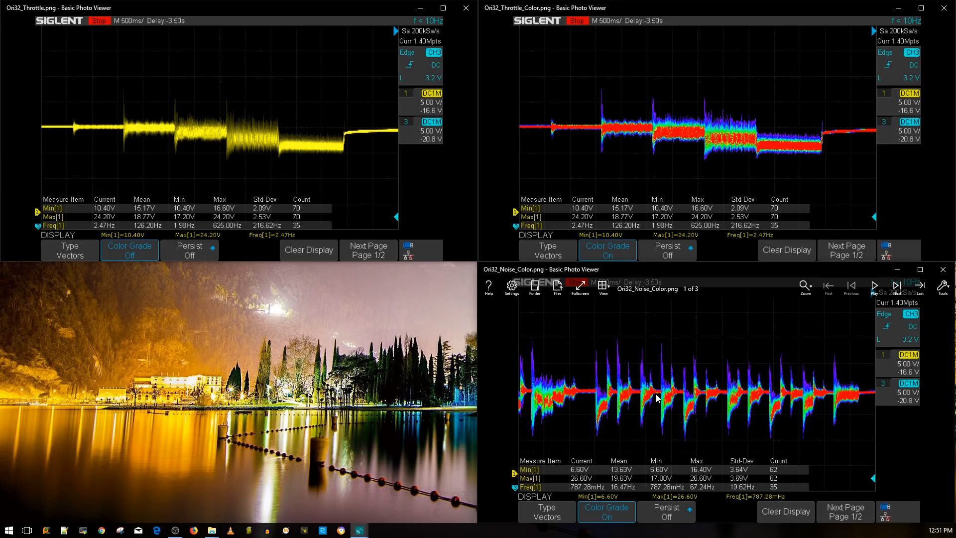
mouse_move(345, 346)
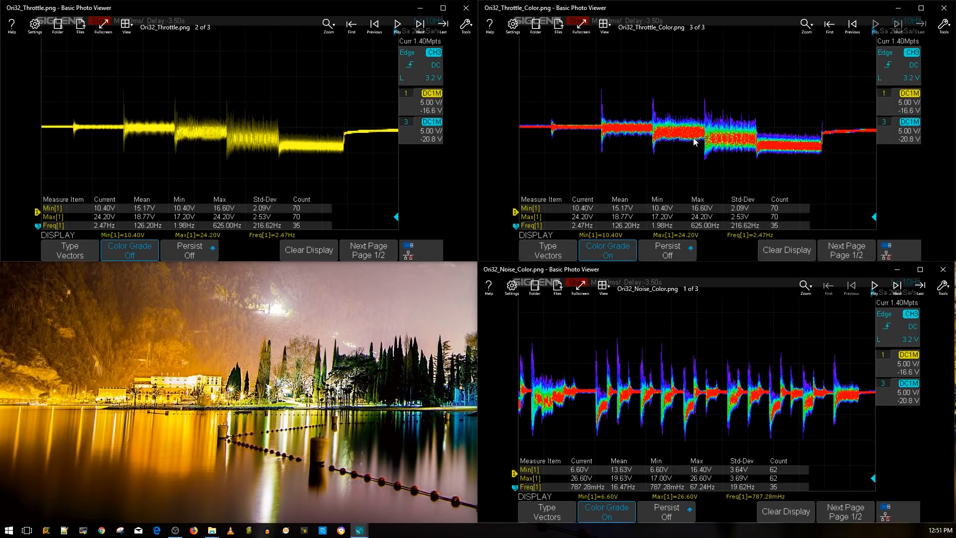
mouse_move(682, 141)
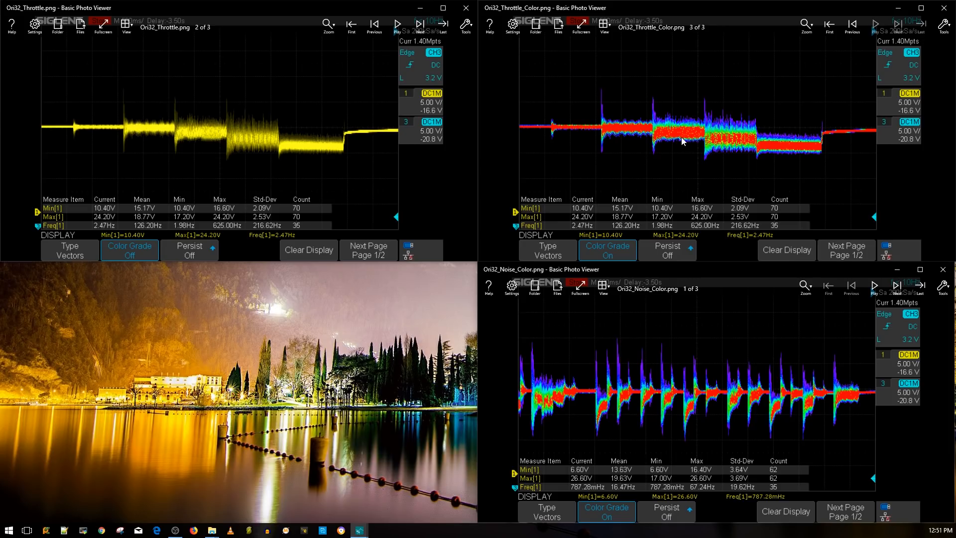
mouse_move(664, 107)
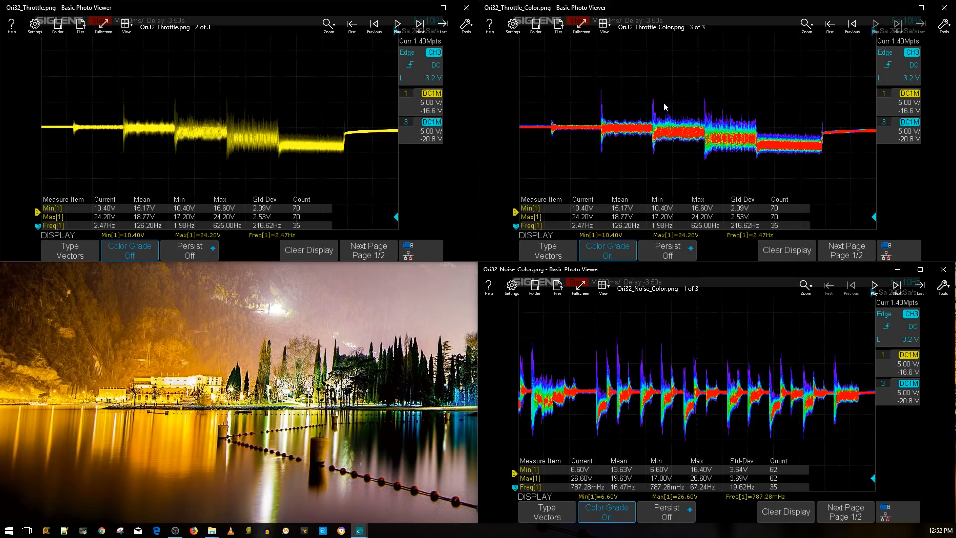
mouse_move(647, 142)
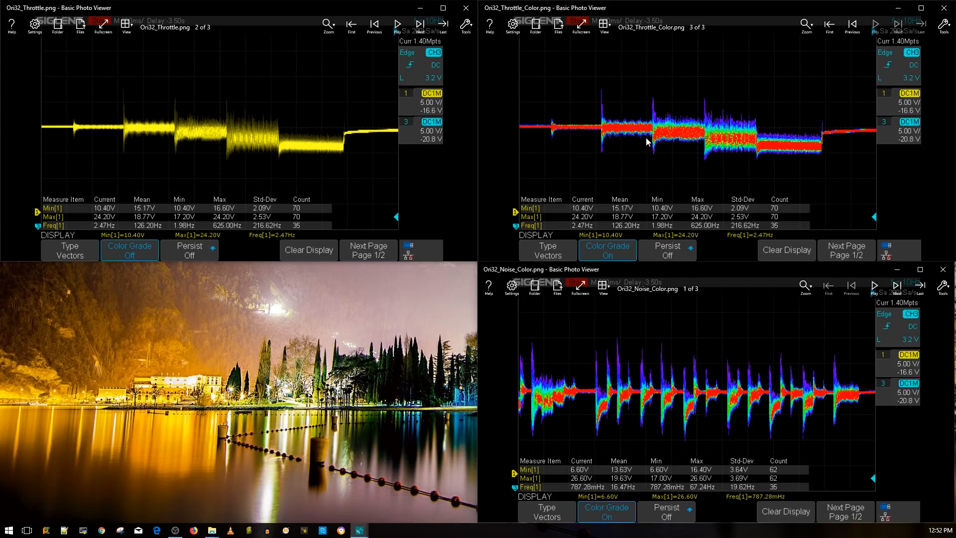
mouse_move(652, 148)
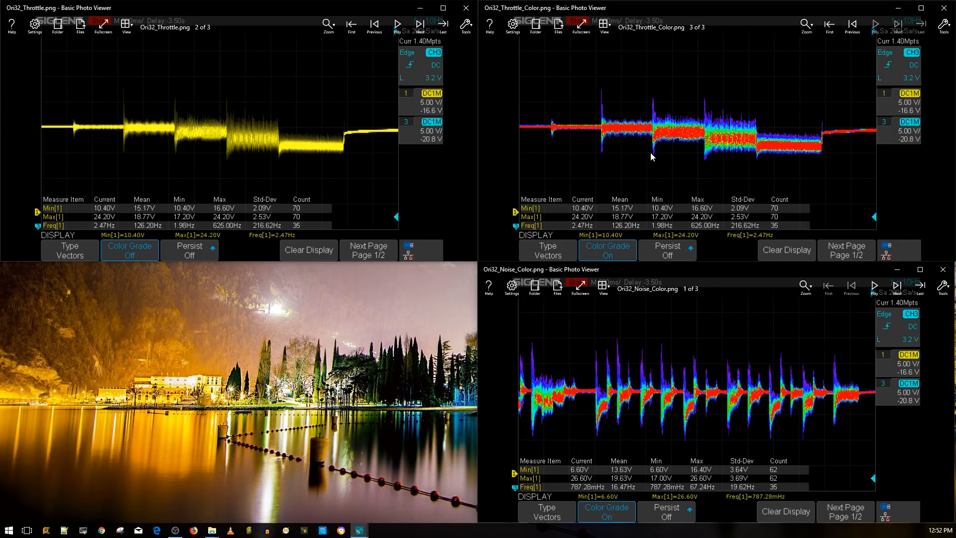
mouse_move(653, 142)
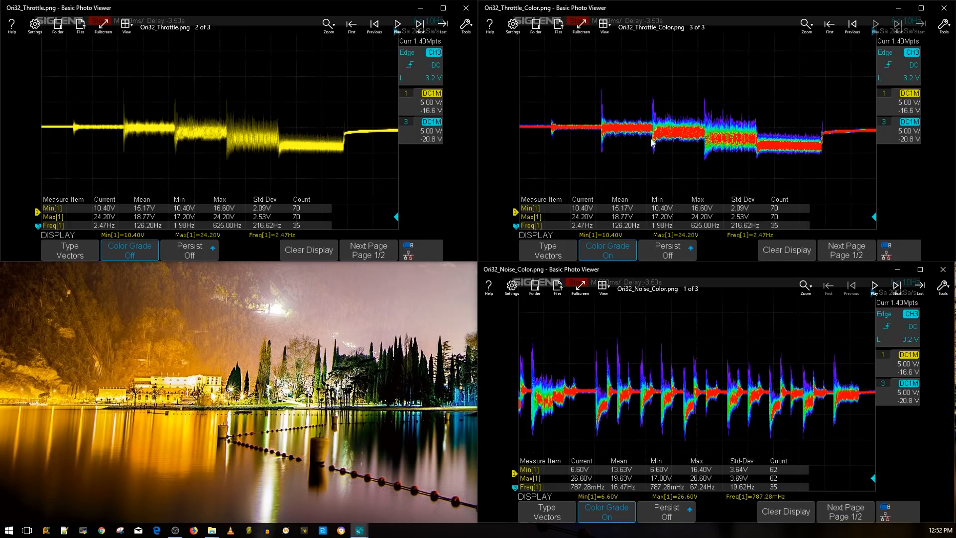
mouse_move(615, 135)
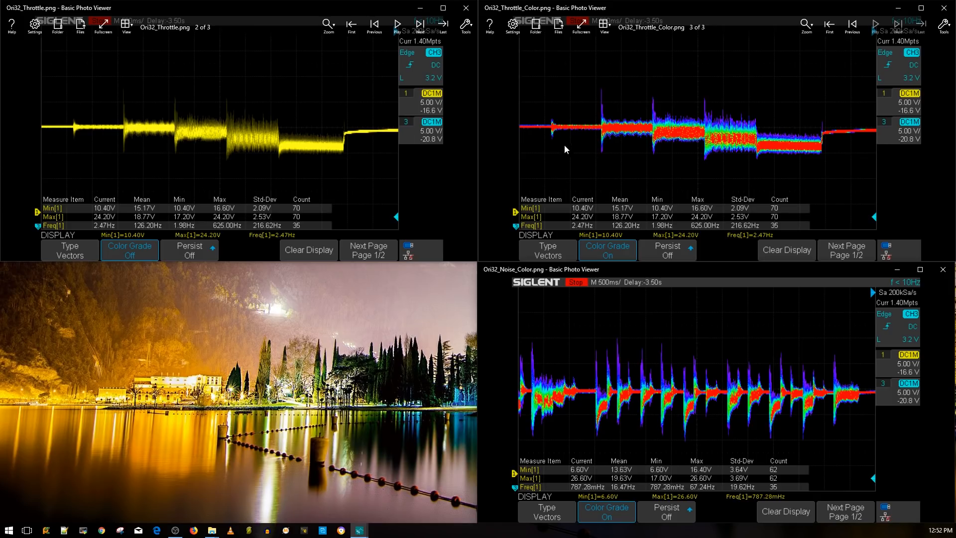
mouse_move(61, 275)
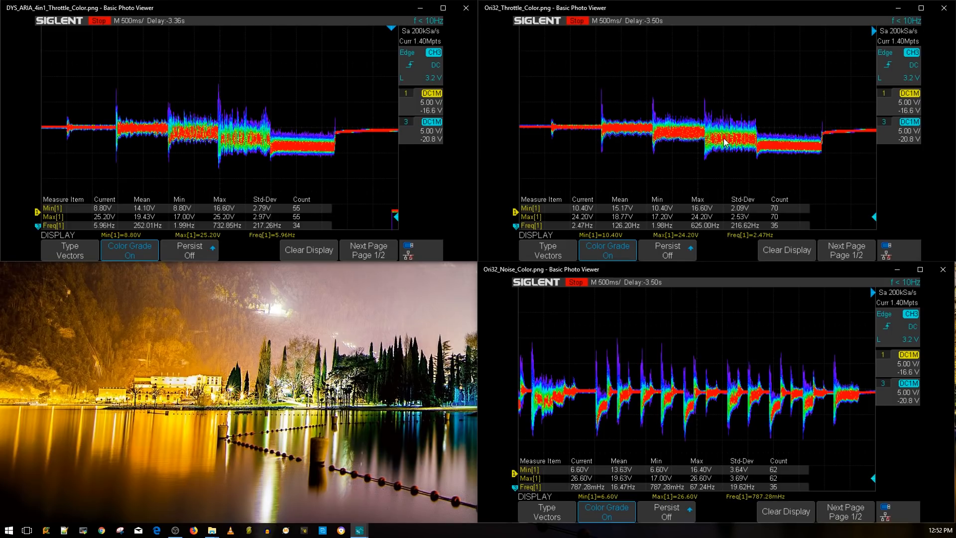
mouse_move(718, 145)
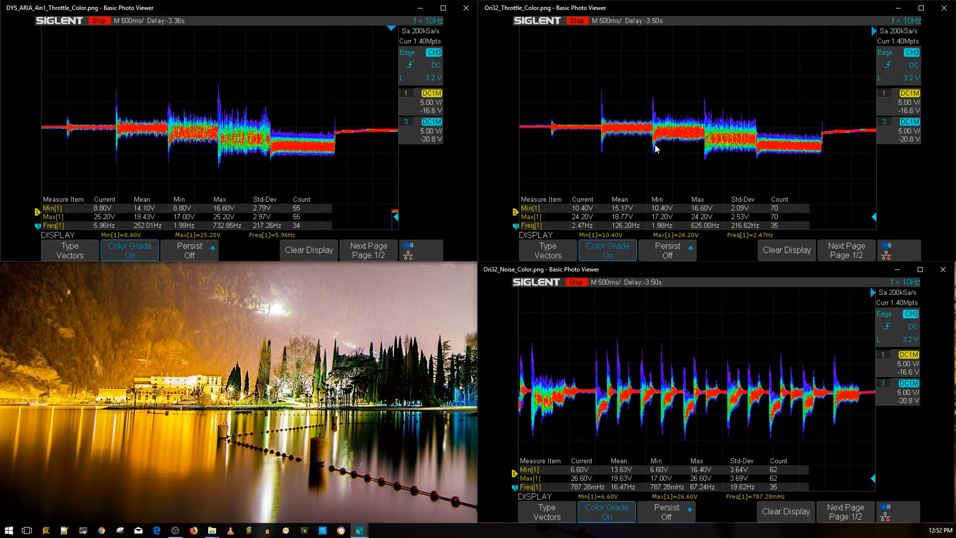
mouse_move(569, 165)
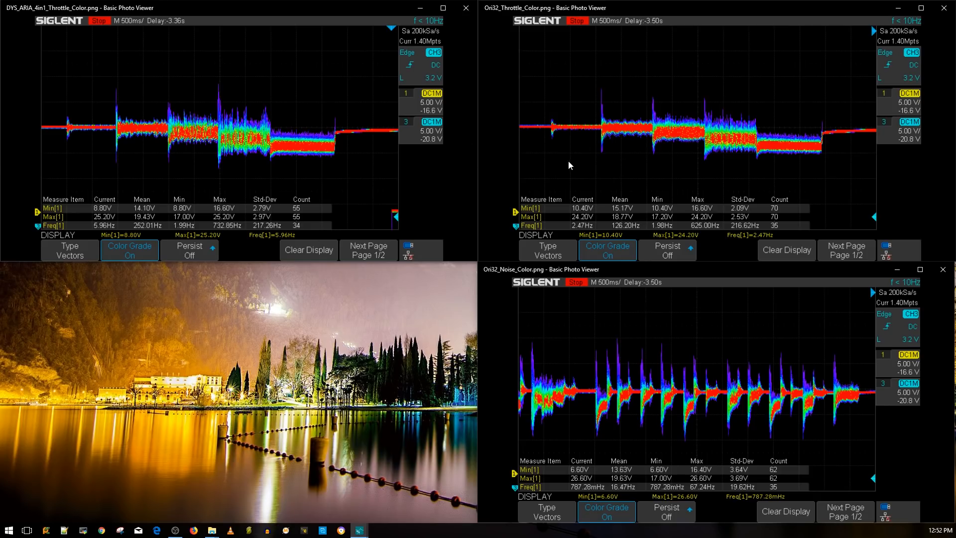
mouse_move(190, 131)
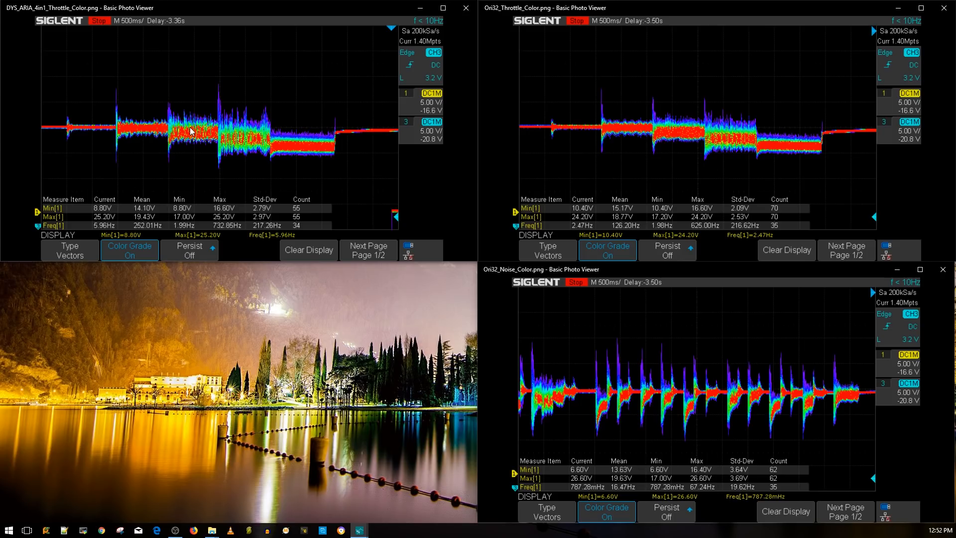
mouse_move(675, 137)
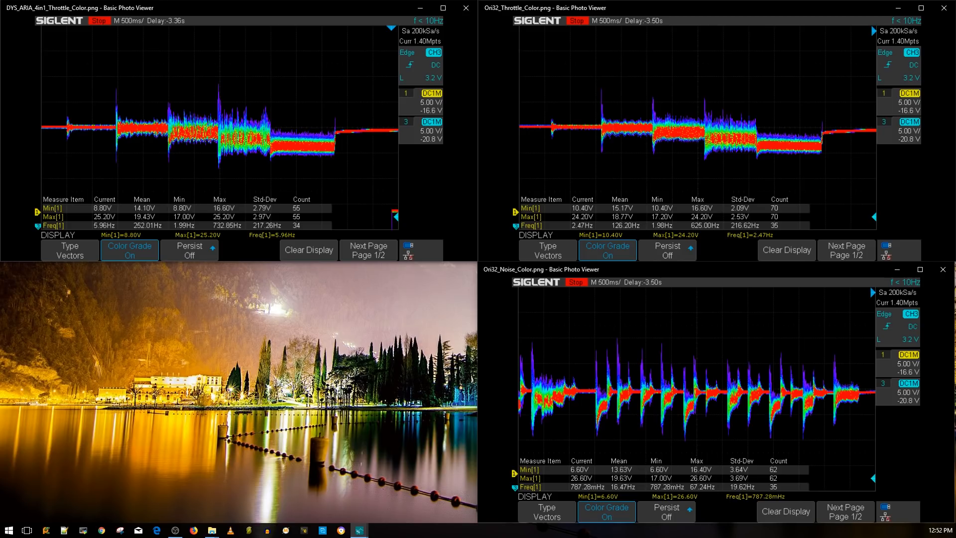
mouse_move(597, 155)
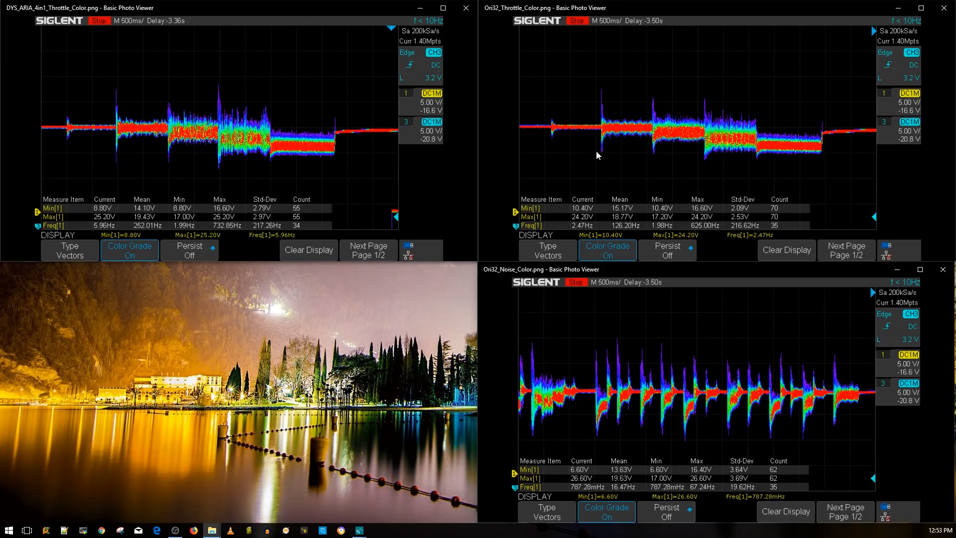
mouse_move(288, 164)
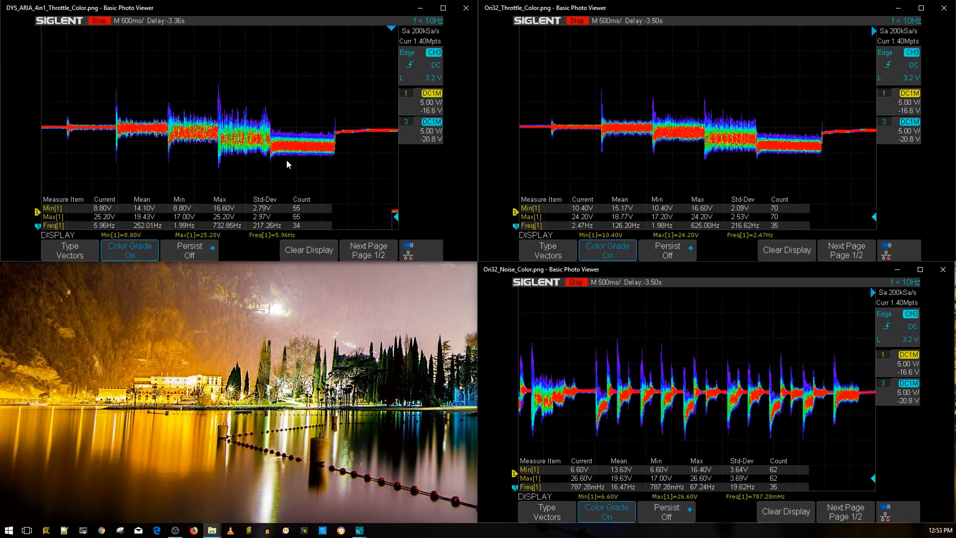
mouse_move(448, 184)
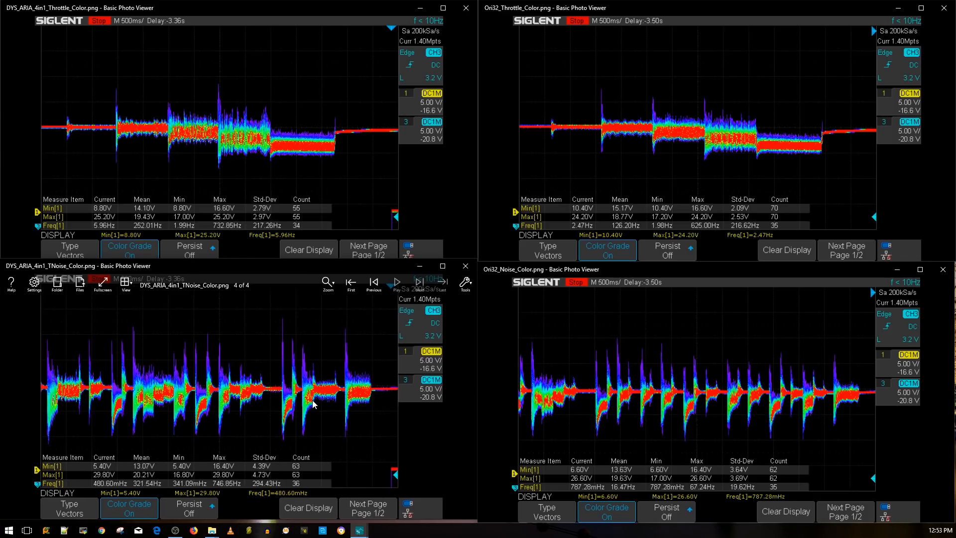
mouse_move(576, 413)
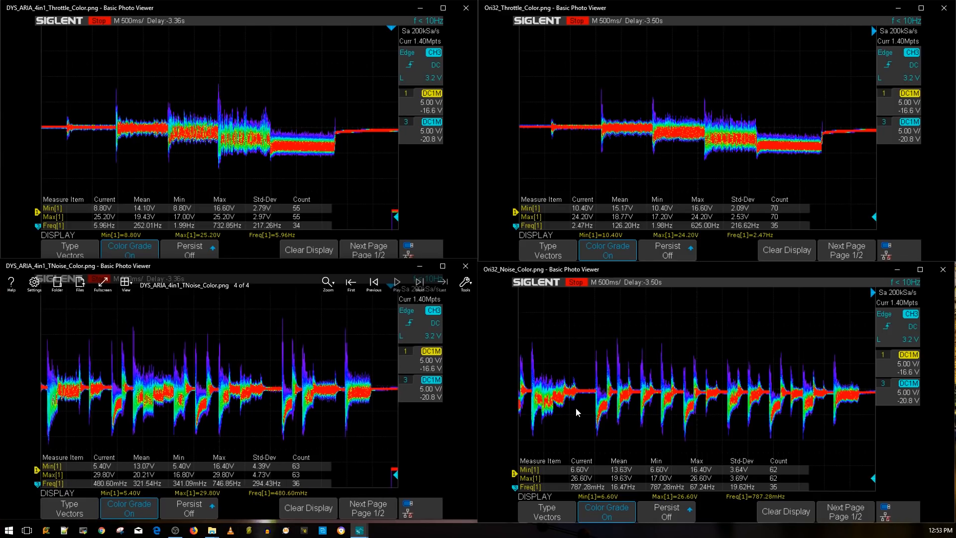
mouse_move(625, 406)
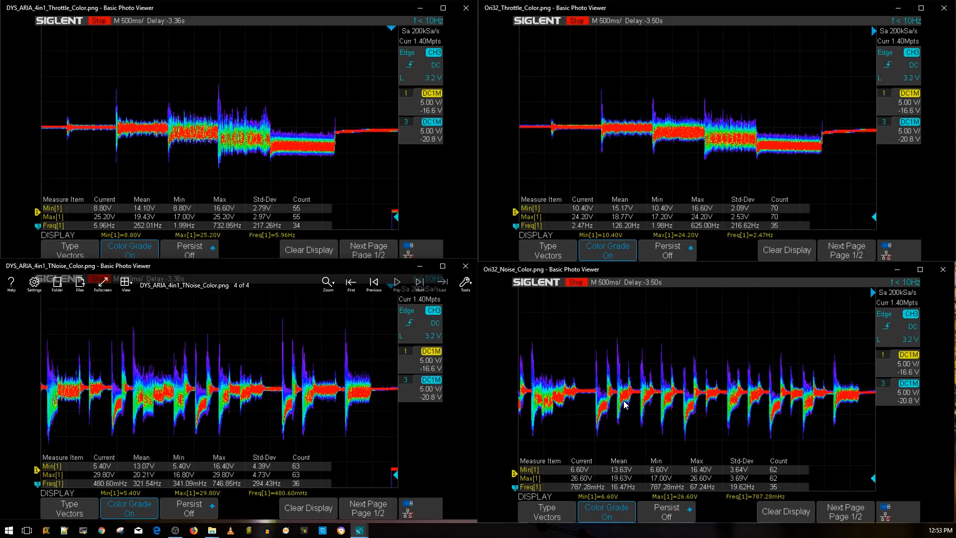
mouse_move(775, 393)
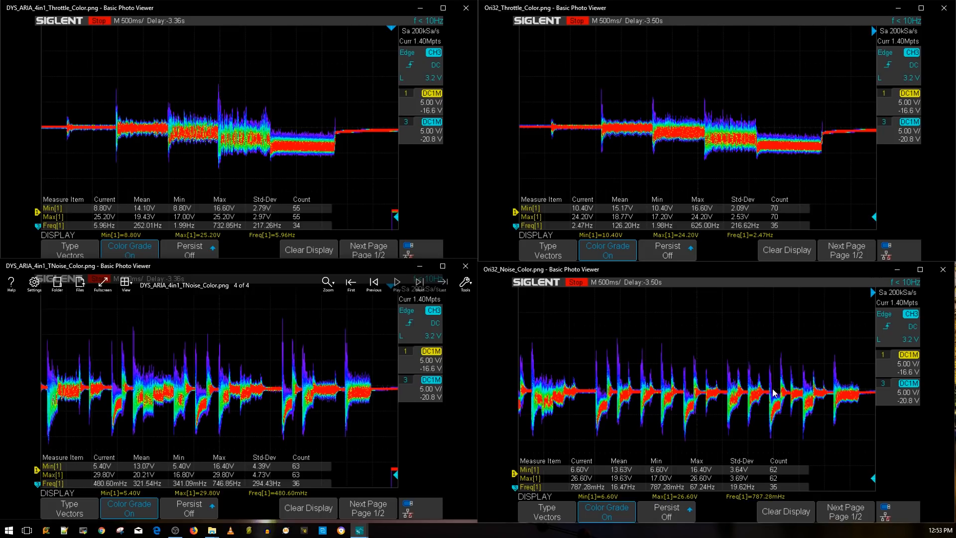
mouse_move(775, 394)
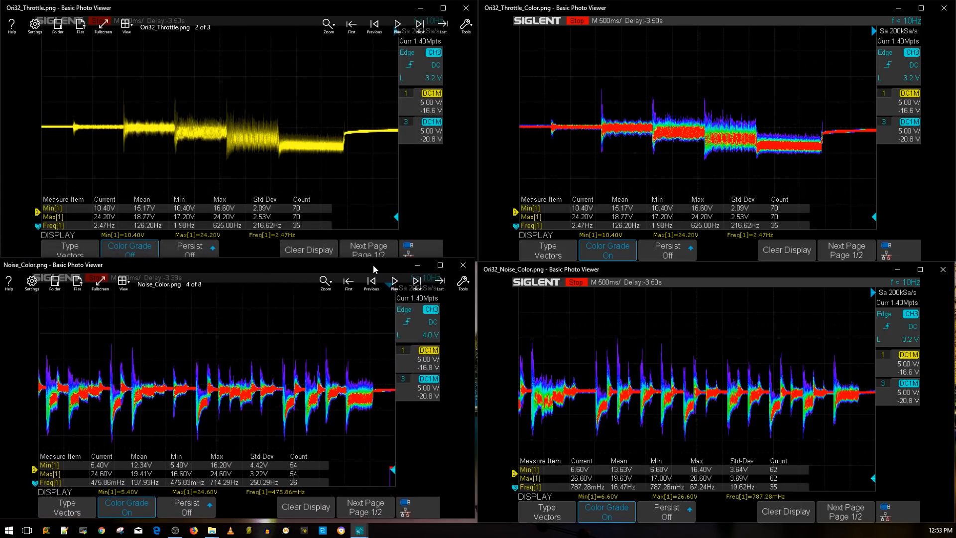
mouse_move(276, 384)
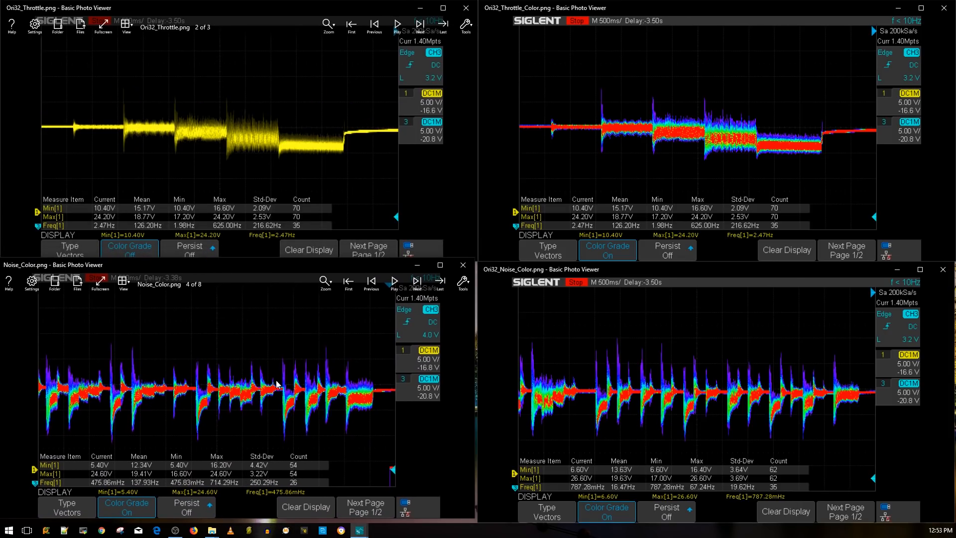
mouse_move(214, 412)
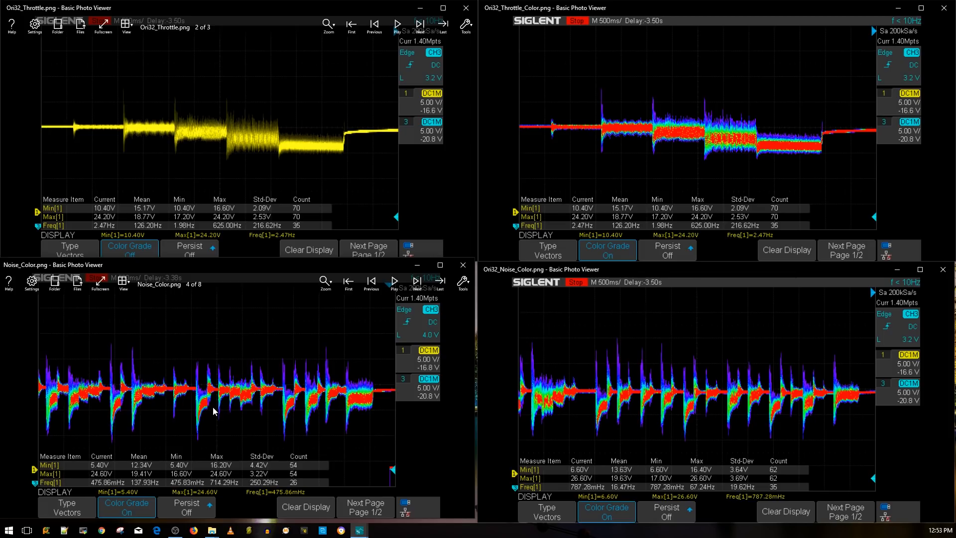
mouse_move(218, 398)
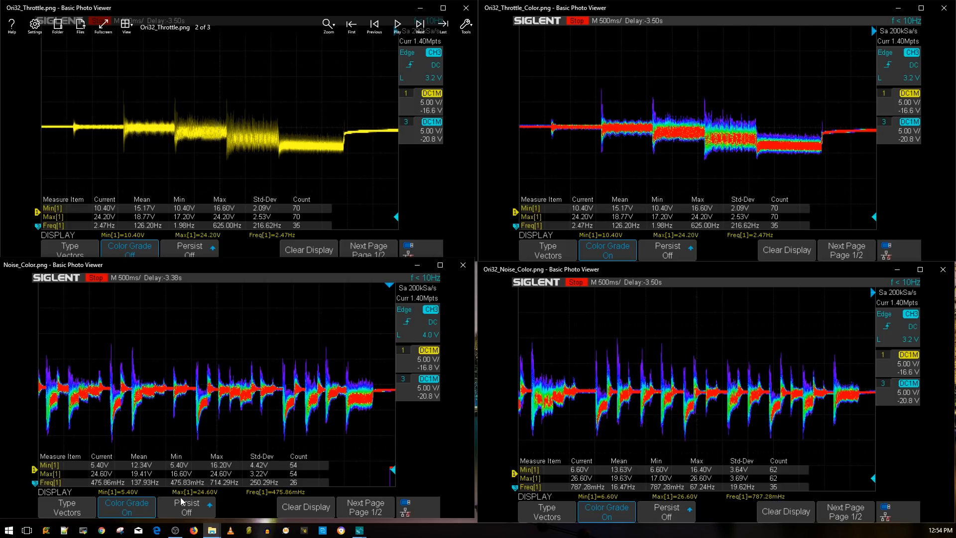
mouse_move(181, 501)
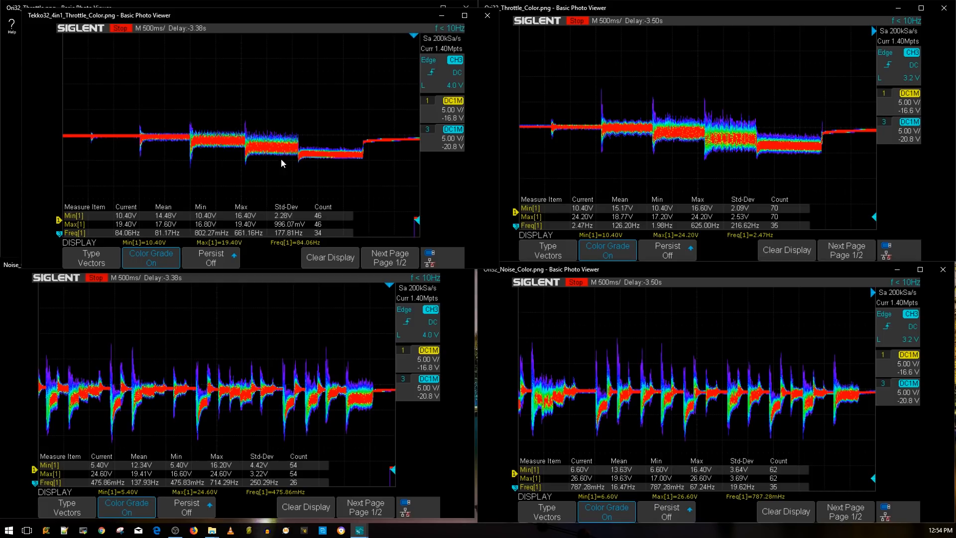
mouse_move(710, 161)
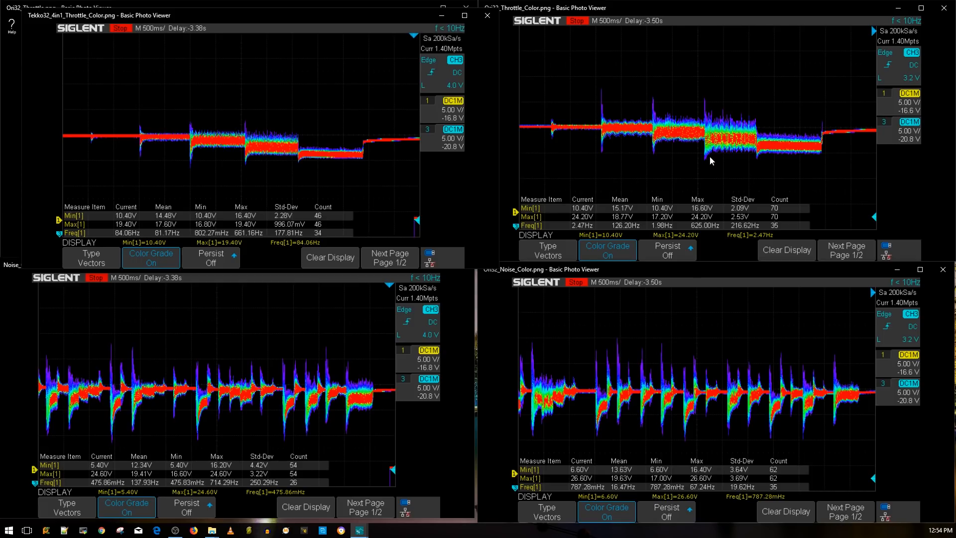
mouse_move(305, 181)
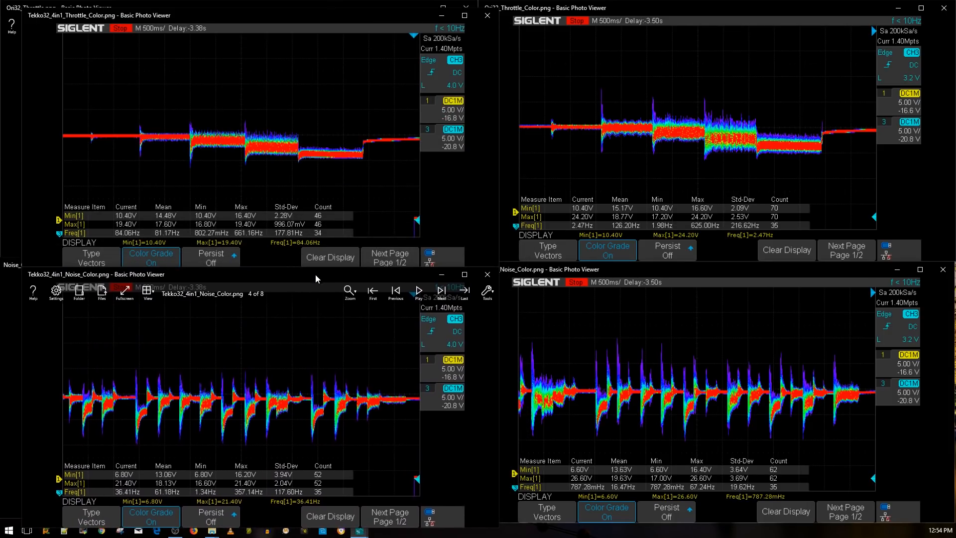
mouse_move(341, 388)
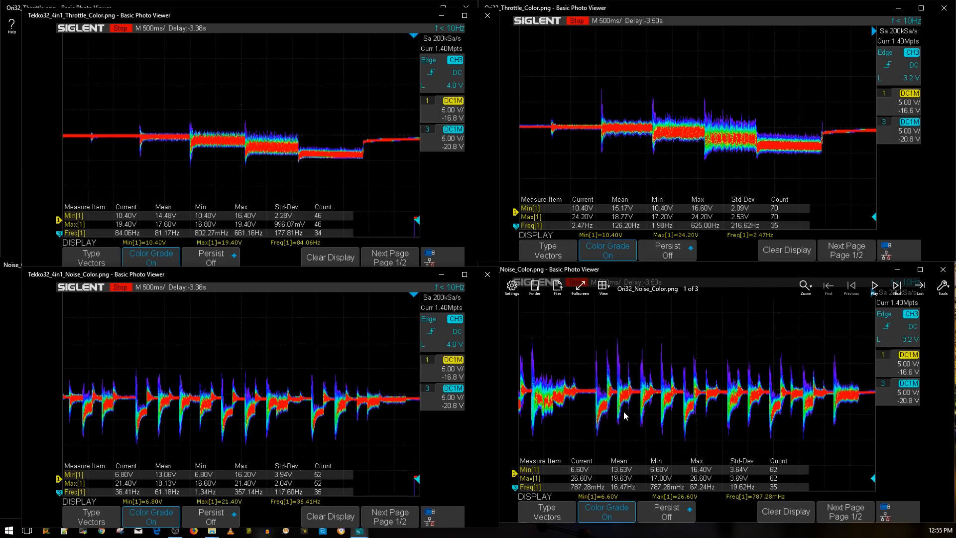
mouse_move(172, 397)
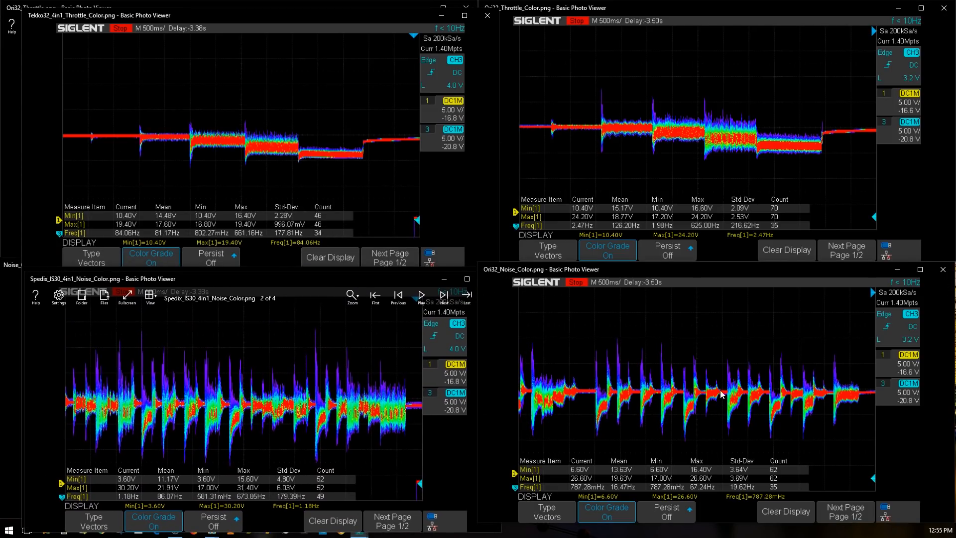
mouse_move(429, 353)
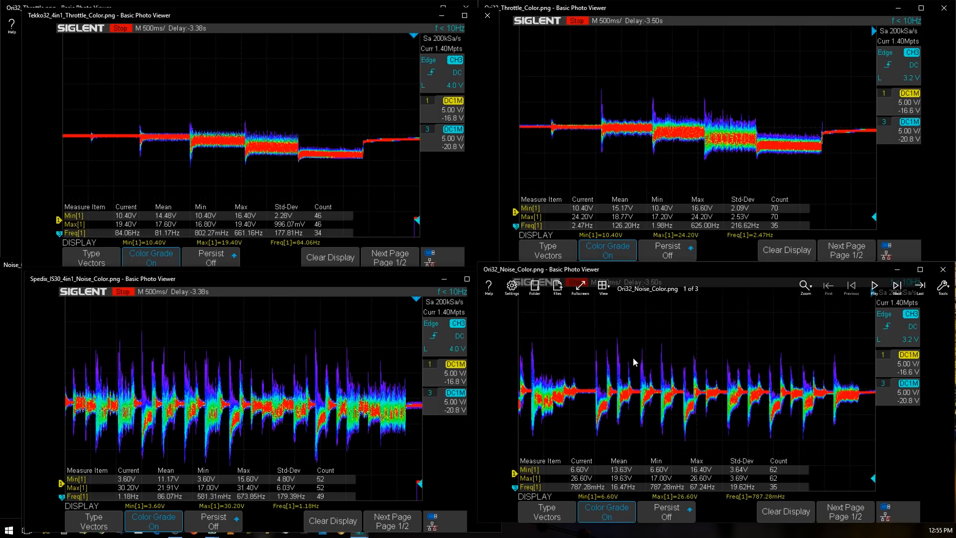
mouse_move(558, 366)
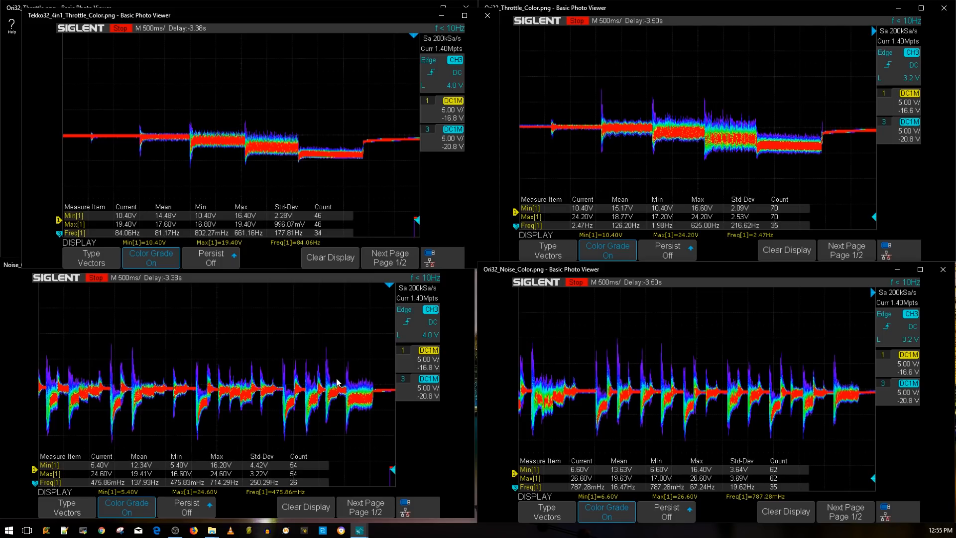
mouse_move(397, 378)
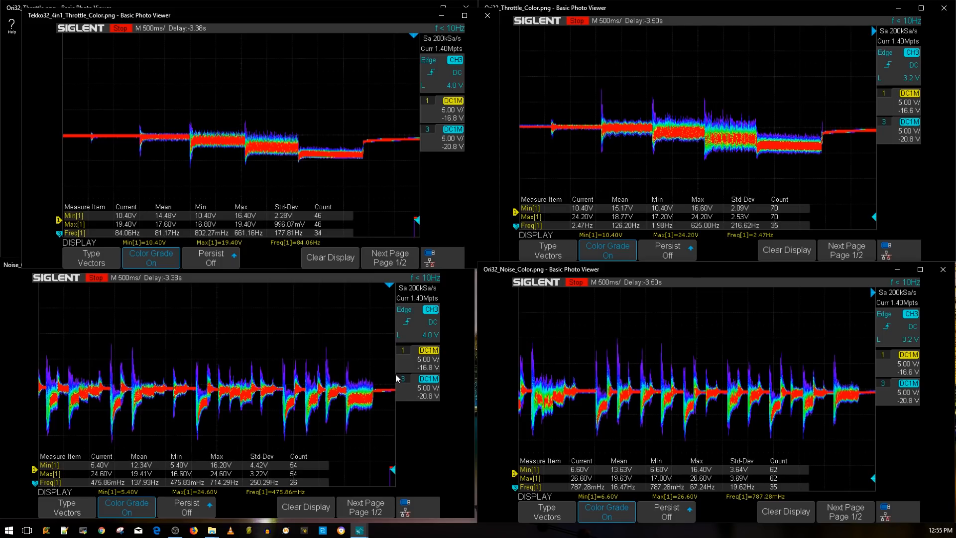
mouse_move(399, 381)
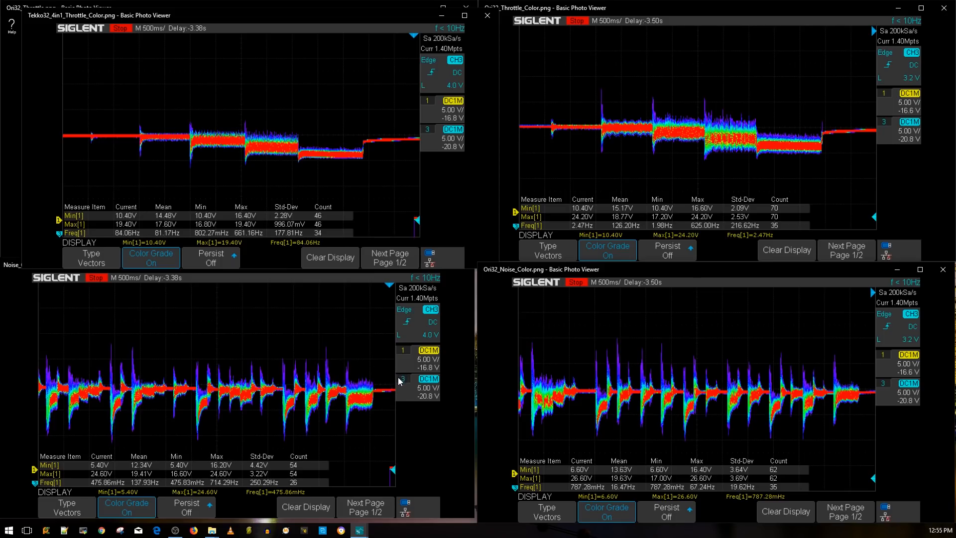
mouse_move(413, 383)
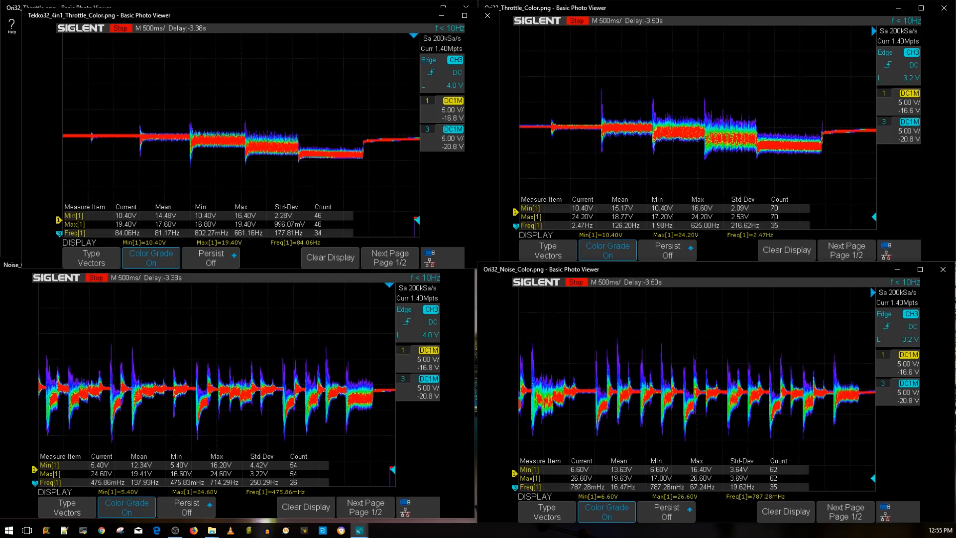
mouse_move(375, 409)
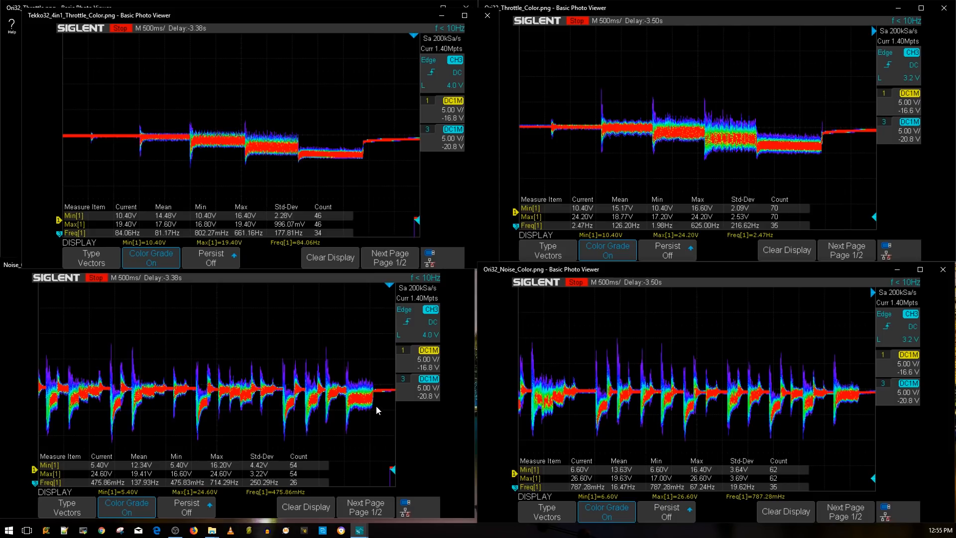
mouse_move(428, 359)
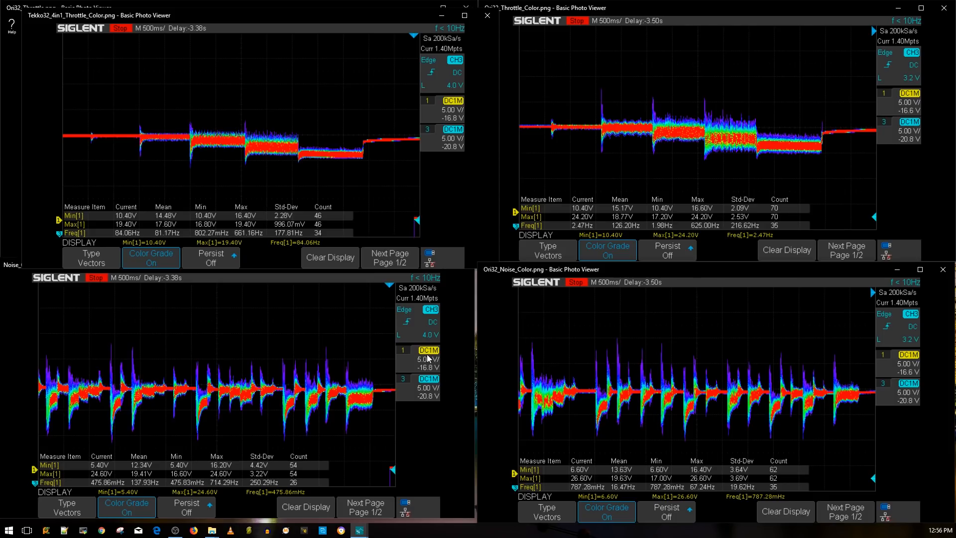
mouse_move(536, 362)
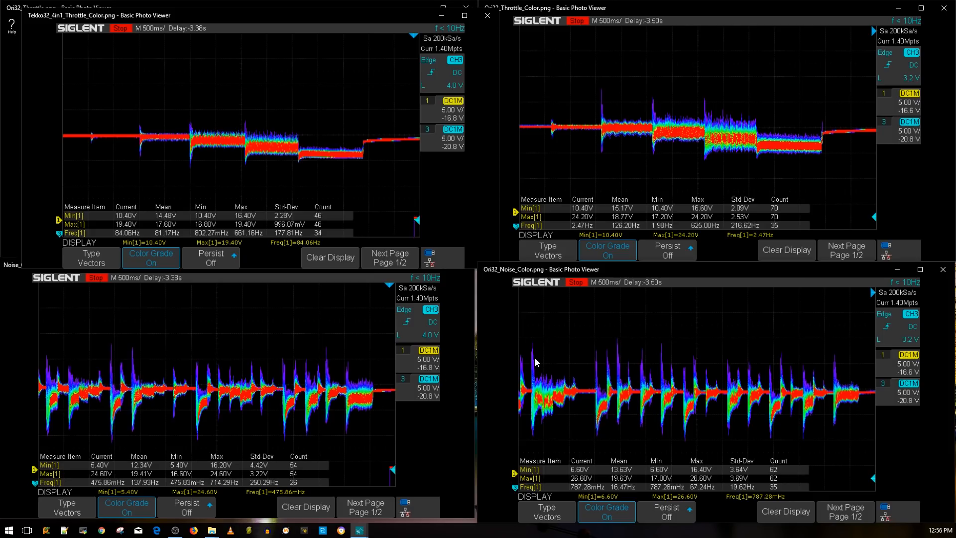
mouse_move(534, 360)
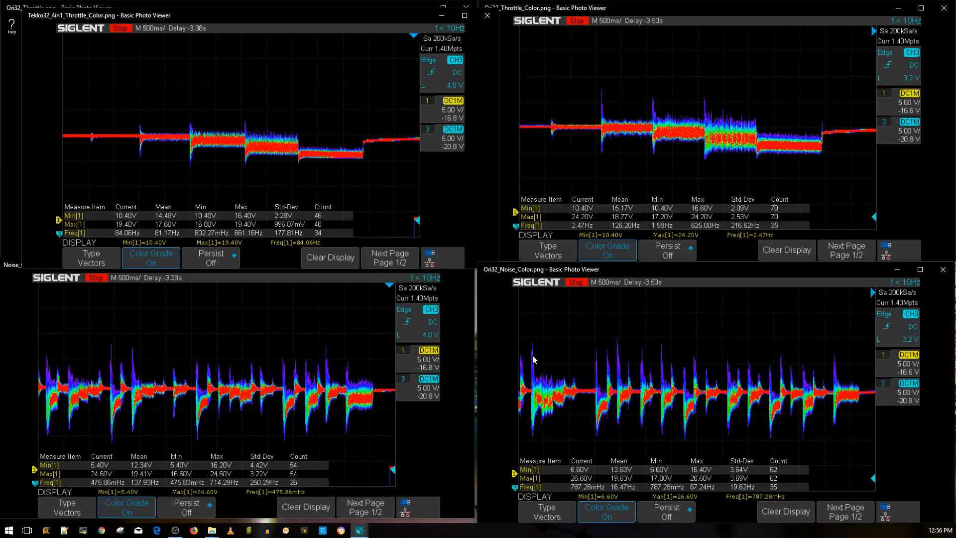
mouse_move(532, 362)
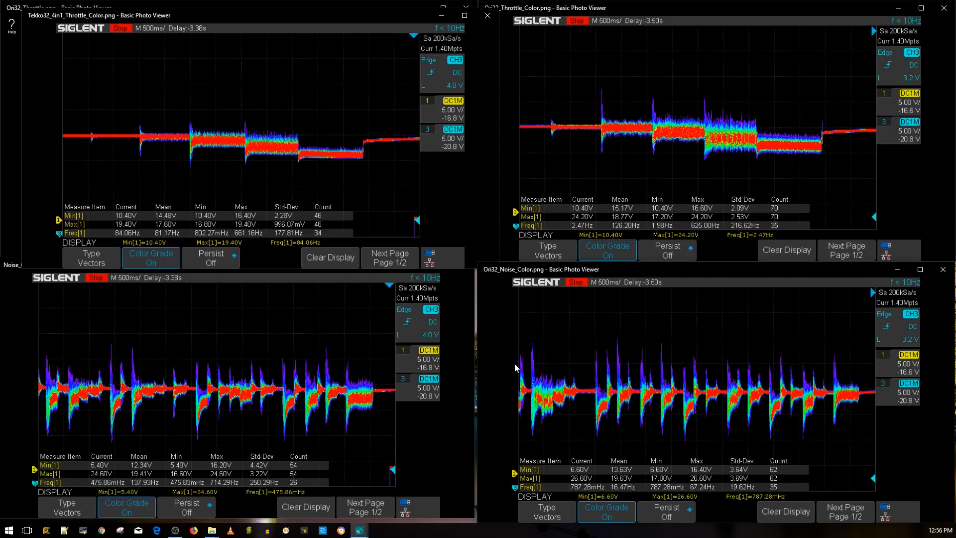
mouse_move(409, 416)
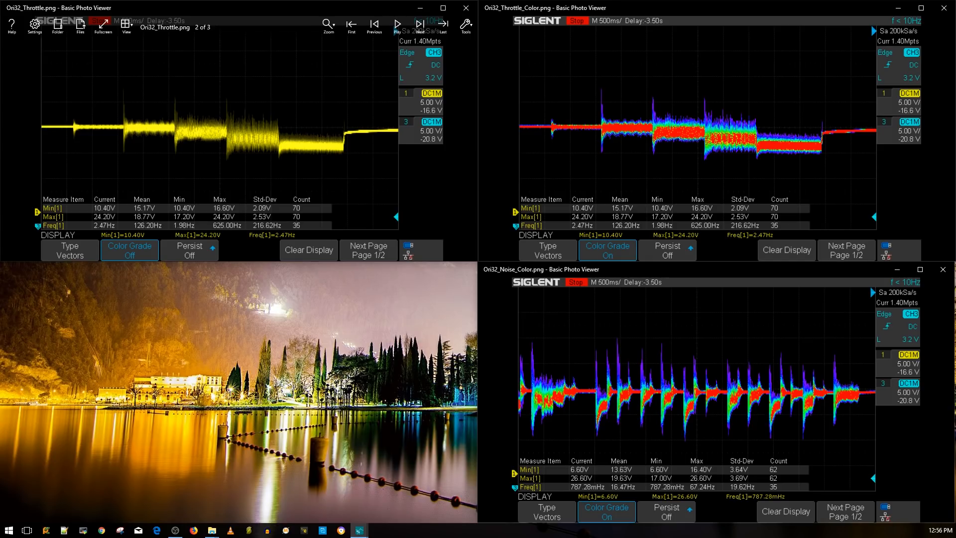
mouse_move(668, 315)
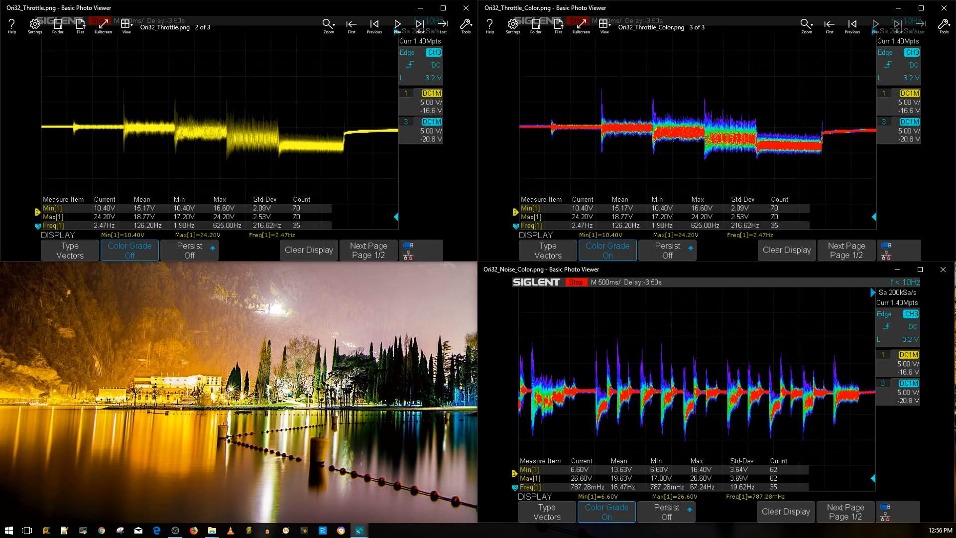
mouse_move(663, 203)
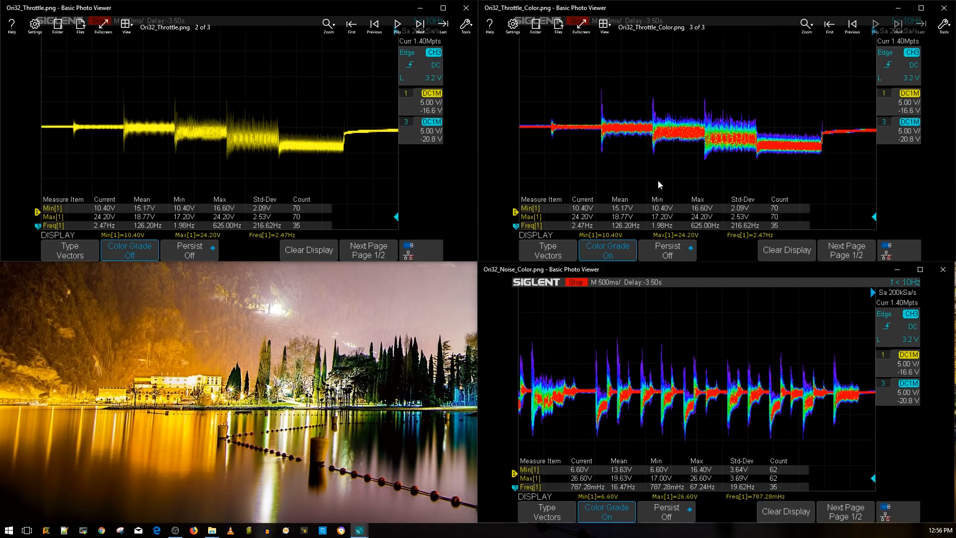
mouse_move(632, 190)
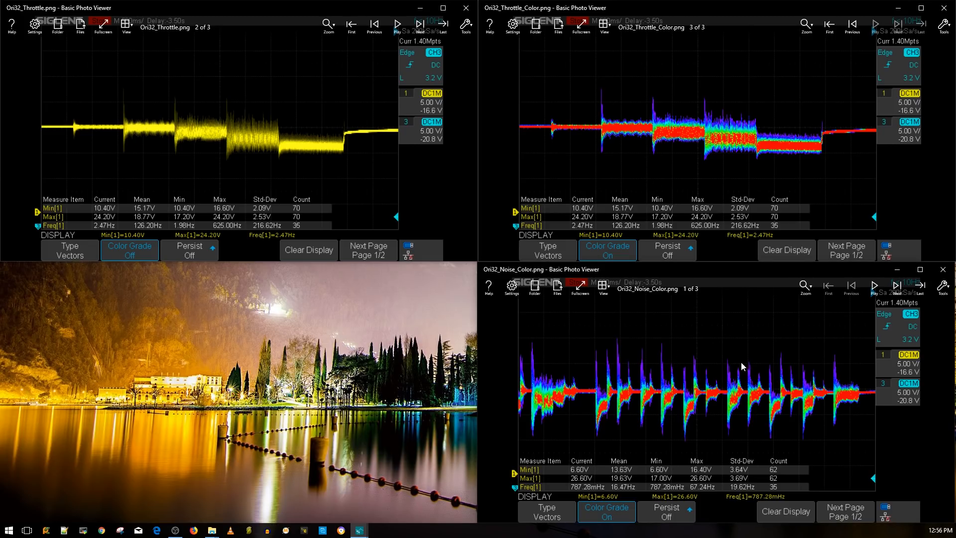
mouse_move(857, 446)
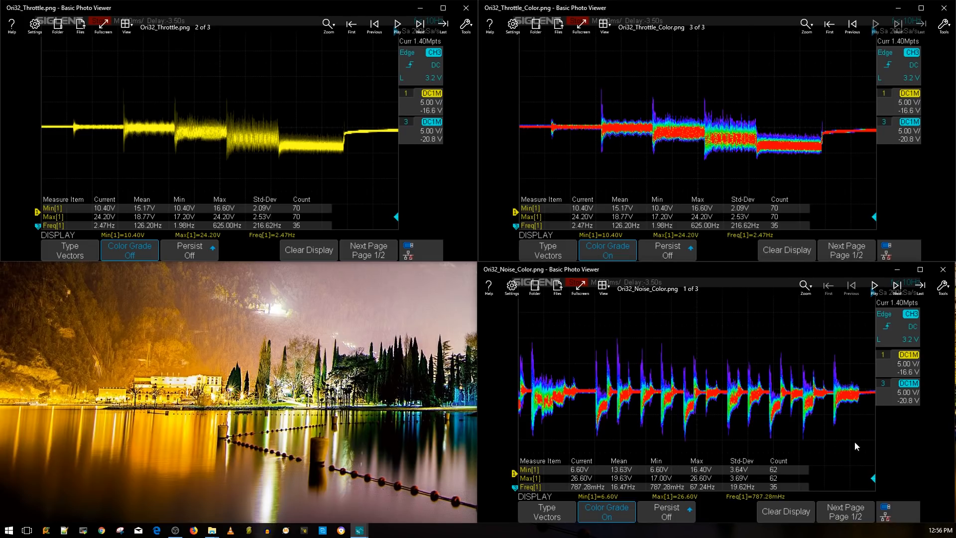
mouse_move(700, 389)
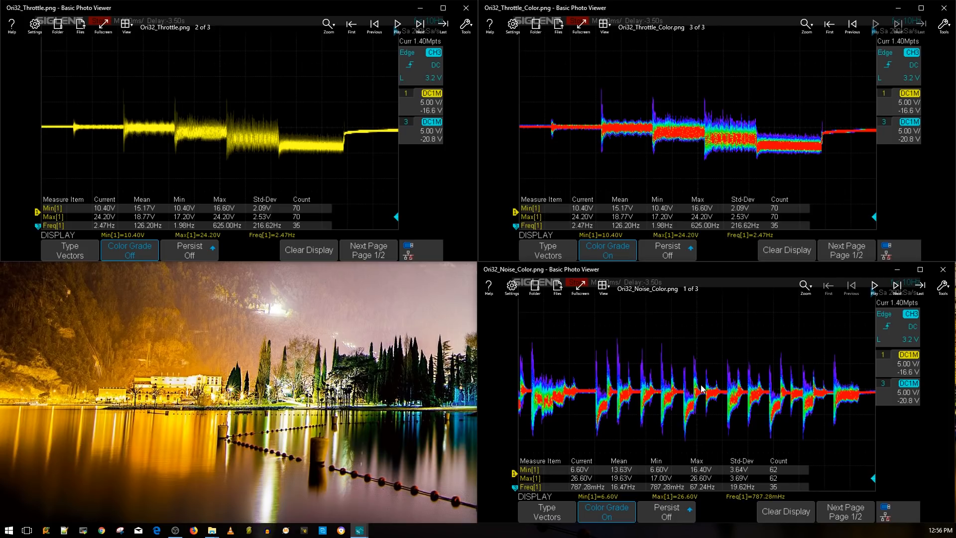
mouse_move(684, 374)
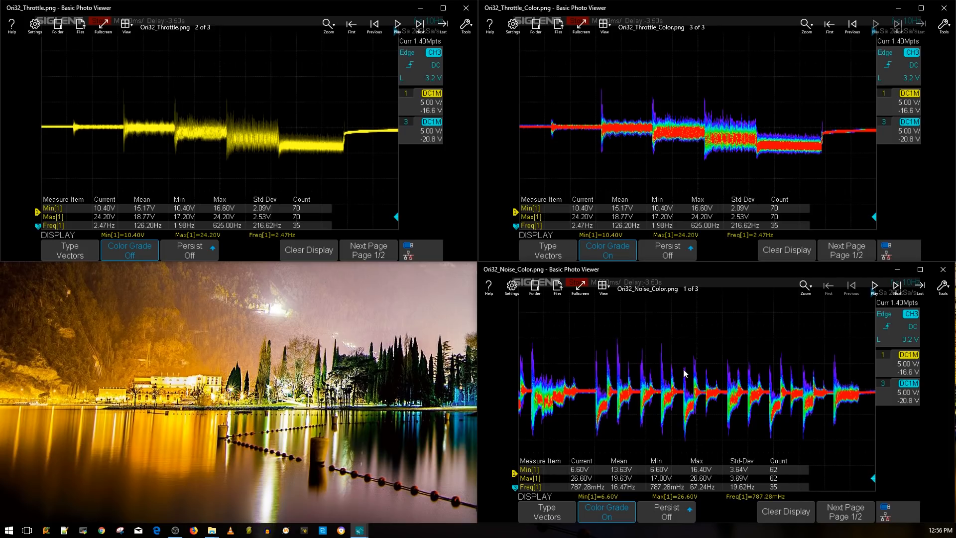
mouse_move(715, 395)
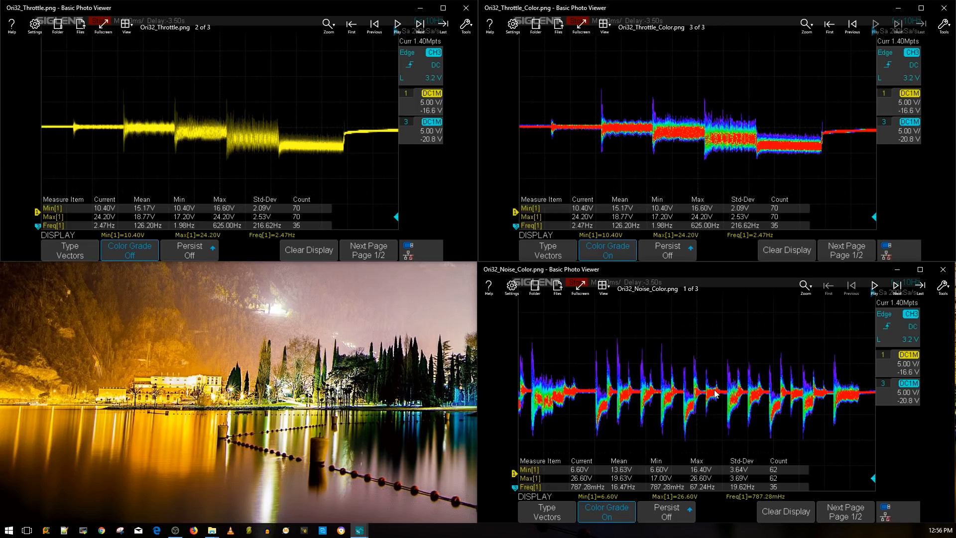
mouse_move(720, 399)
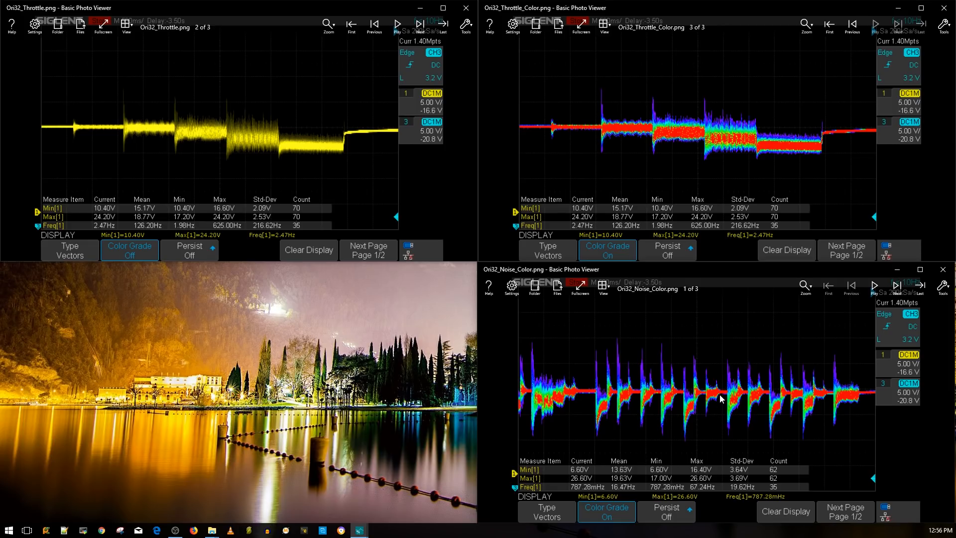
mouse_move(714, 374)
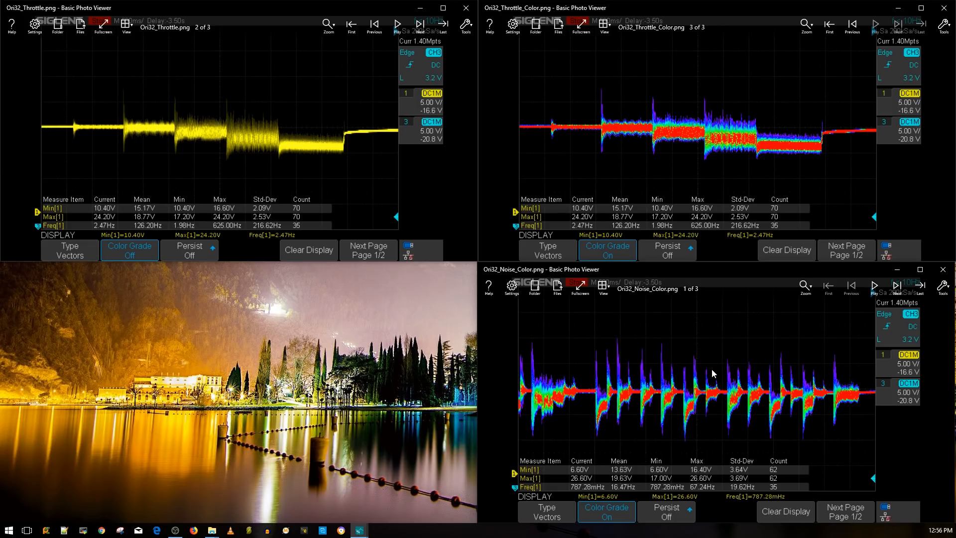
mouse_move(732, 391)
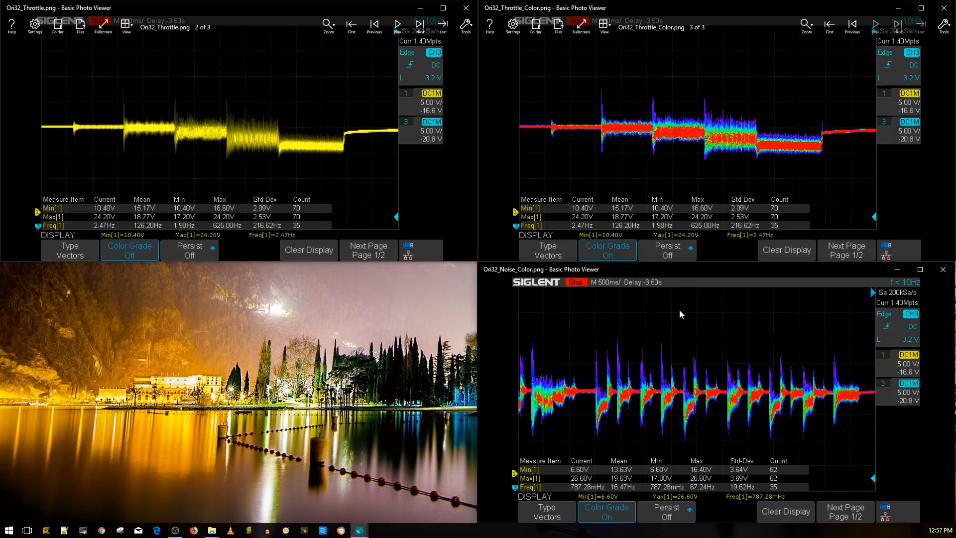
mouse_move(659, 363)
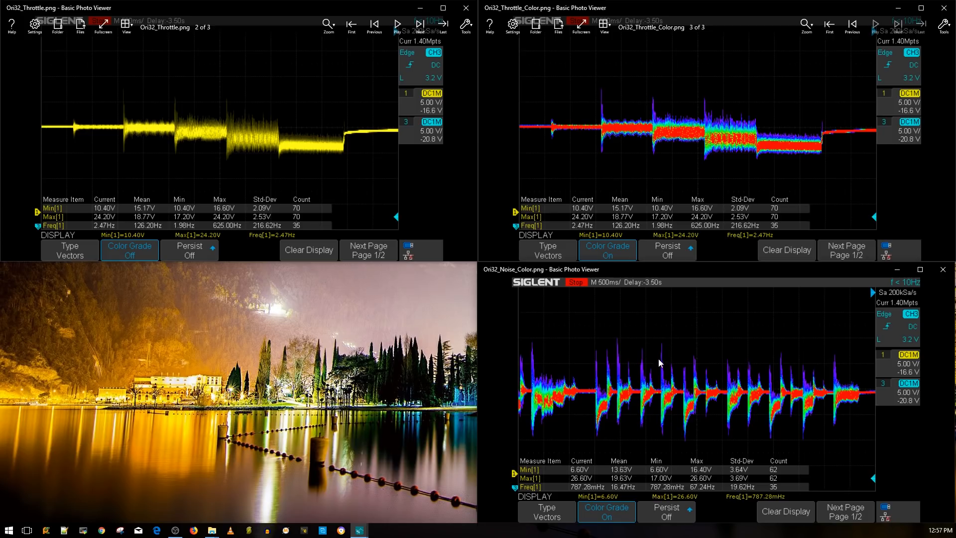
mouse_move(668, 372)
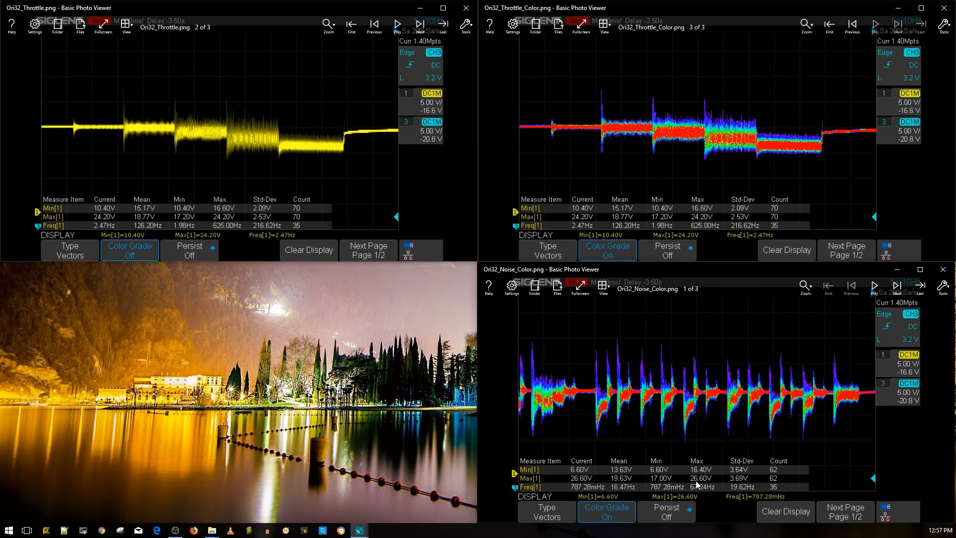
mouse_move(687, 458)
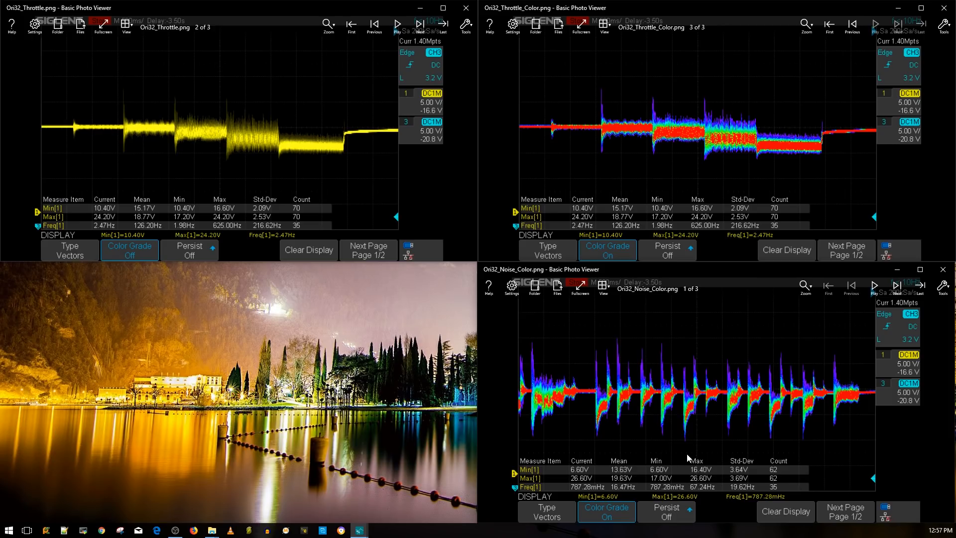
mouse_move(670, 425)
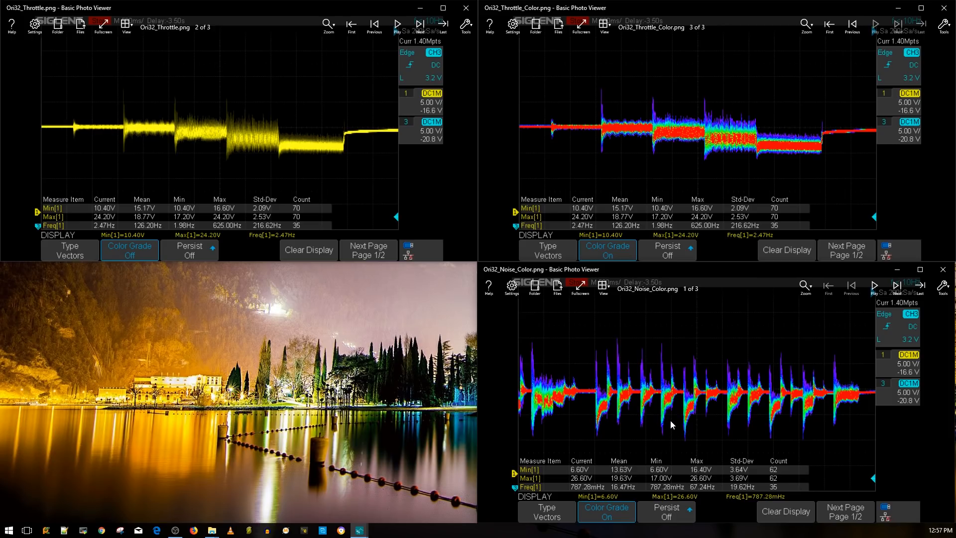
mouse_move(675, 394)
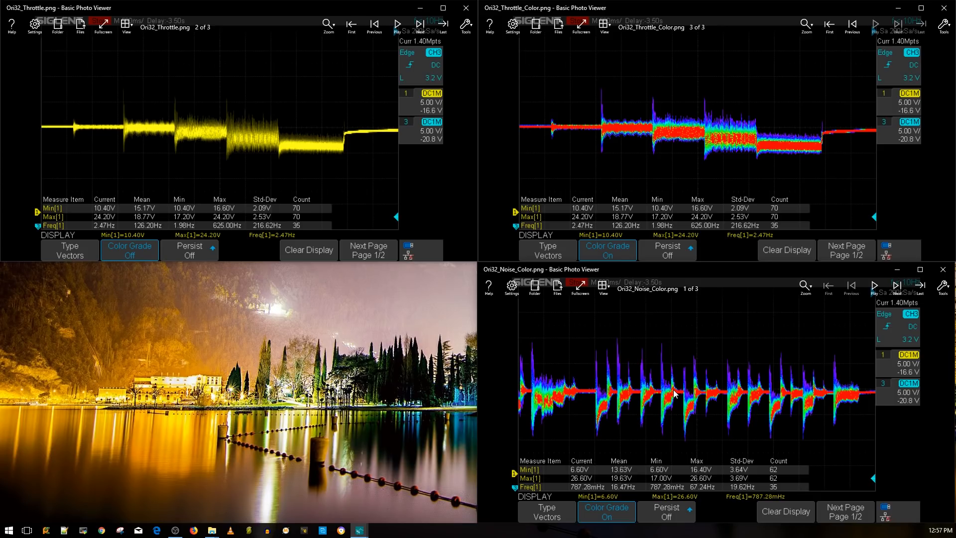
mouse_move(666, 376)
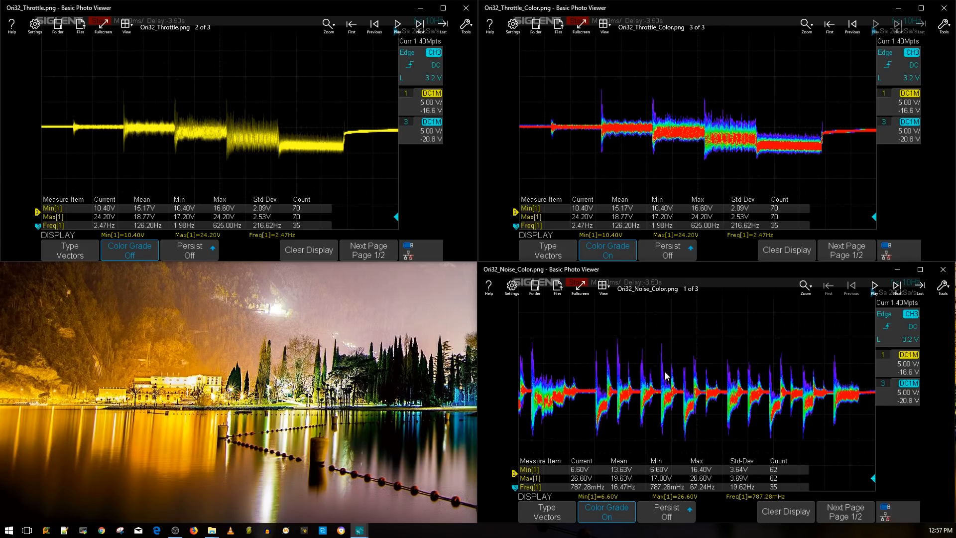
mouse_move(664, 389)
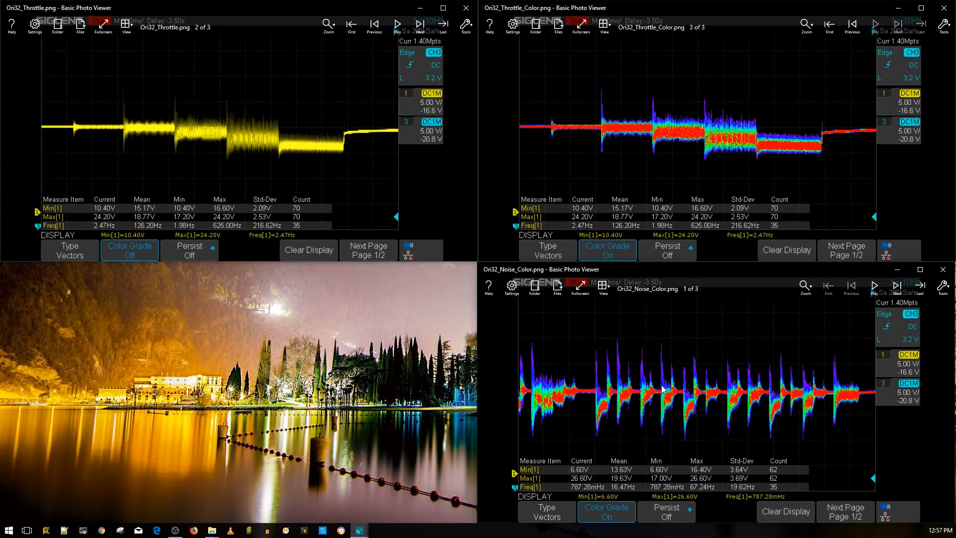
mouse_move(583, 383)
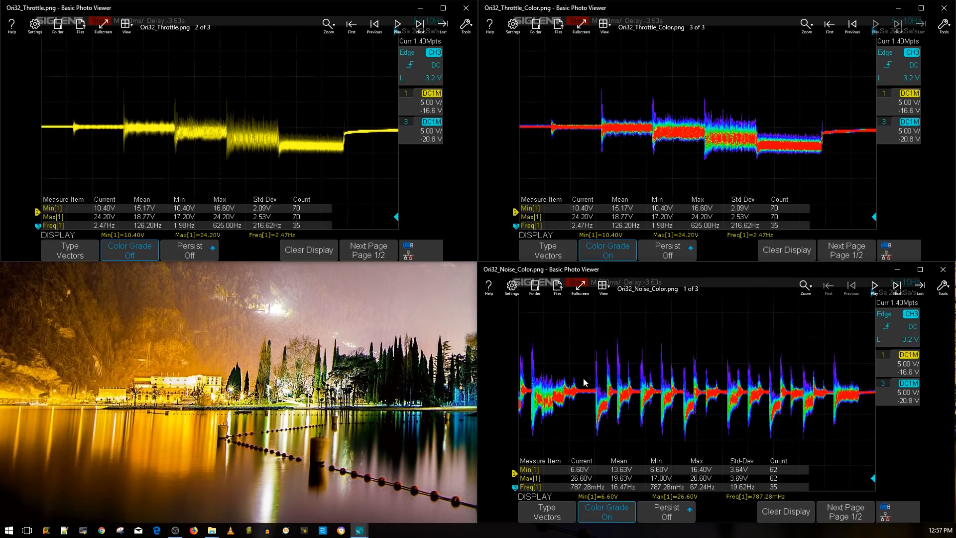
mouse_move(587, 367)
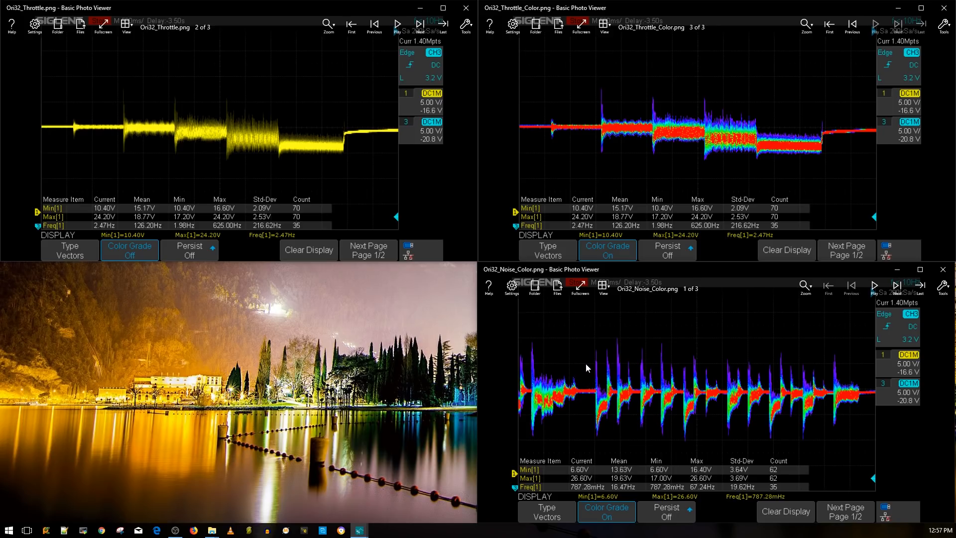
mouse_move(646, 365)
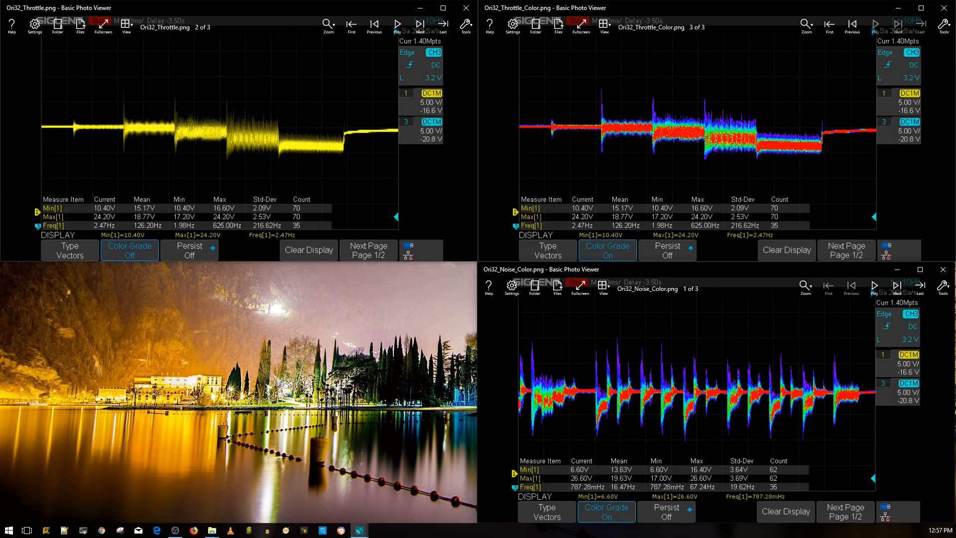
mouse_move(697, 393)
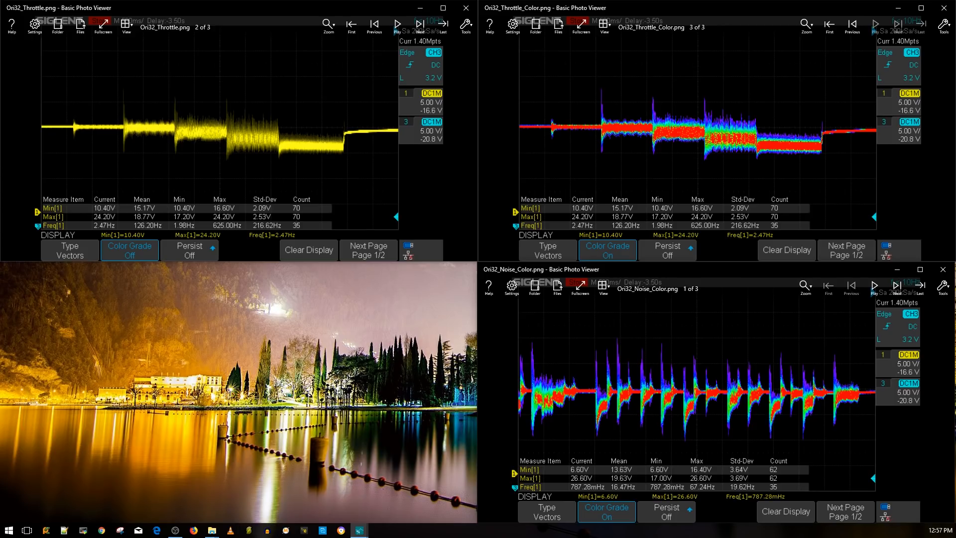
mouse_move(644, 375)
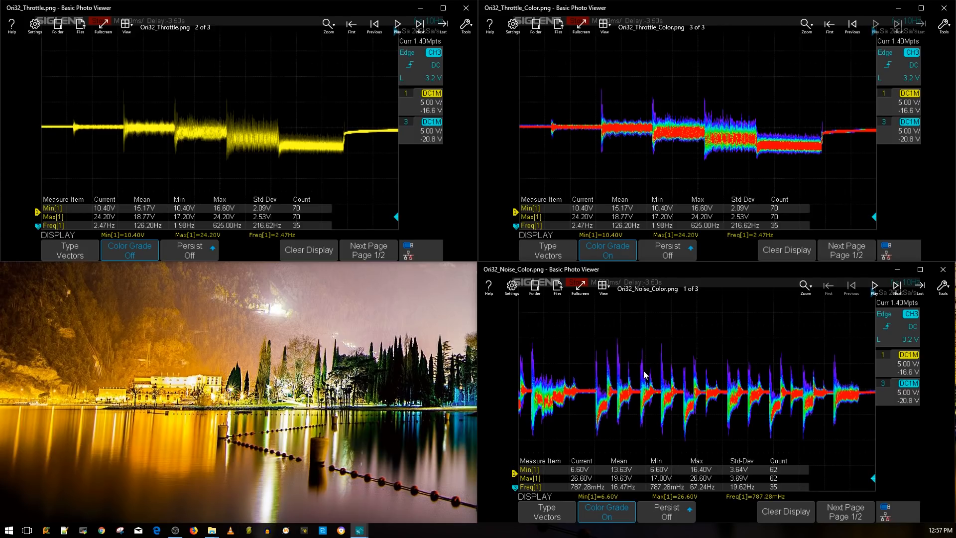
mouse_move(652, 392)
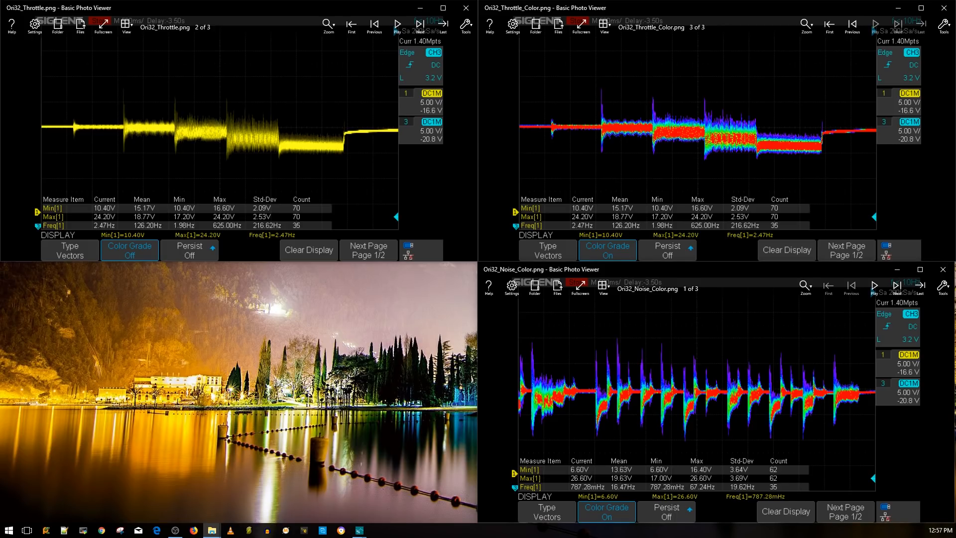
mouse_move(521, 327)
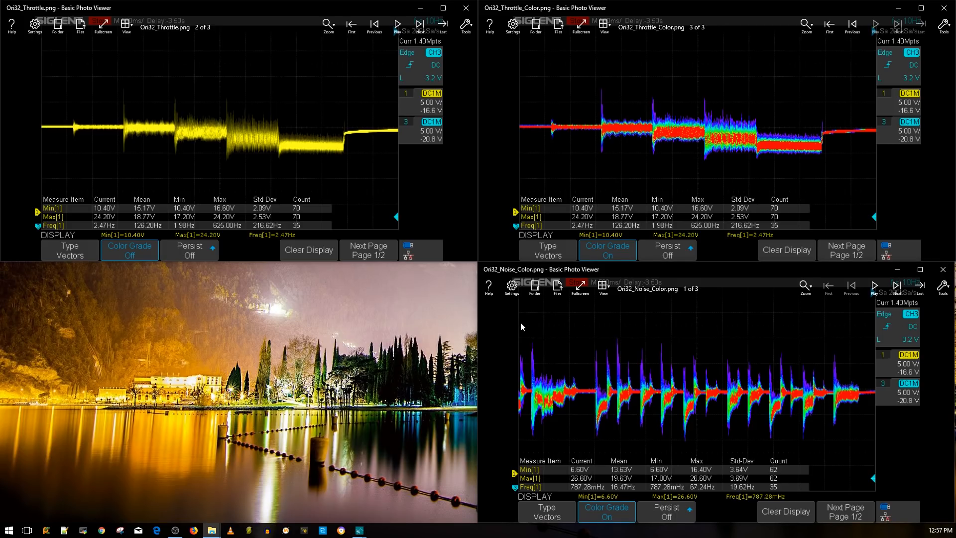